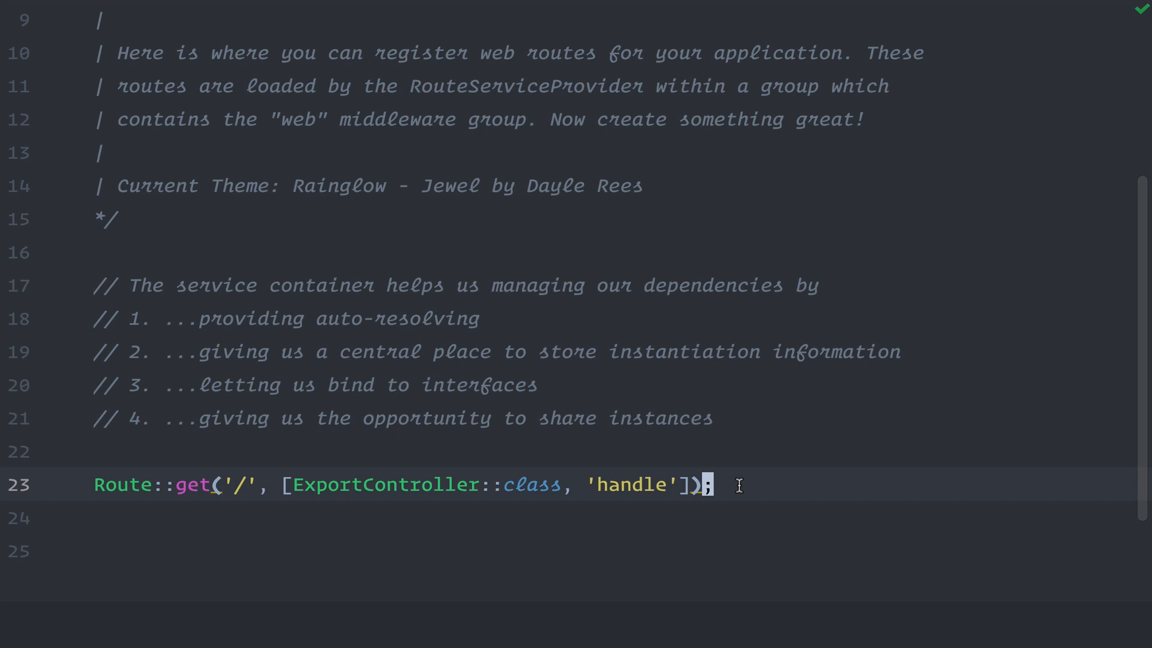
{"action": "mouse_move", "coordinate": [821, 493]}
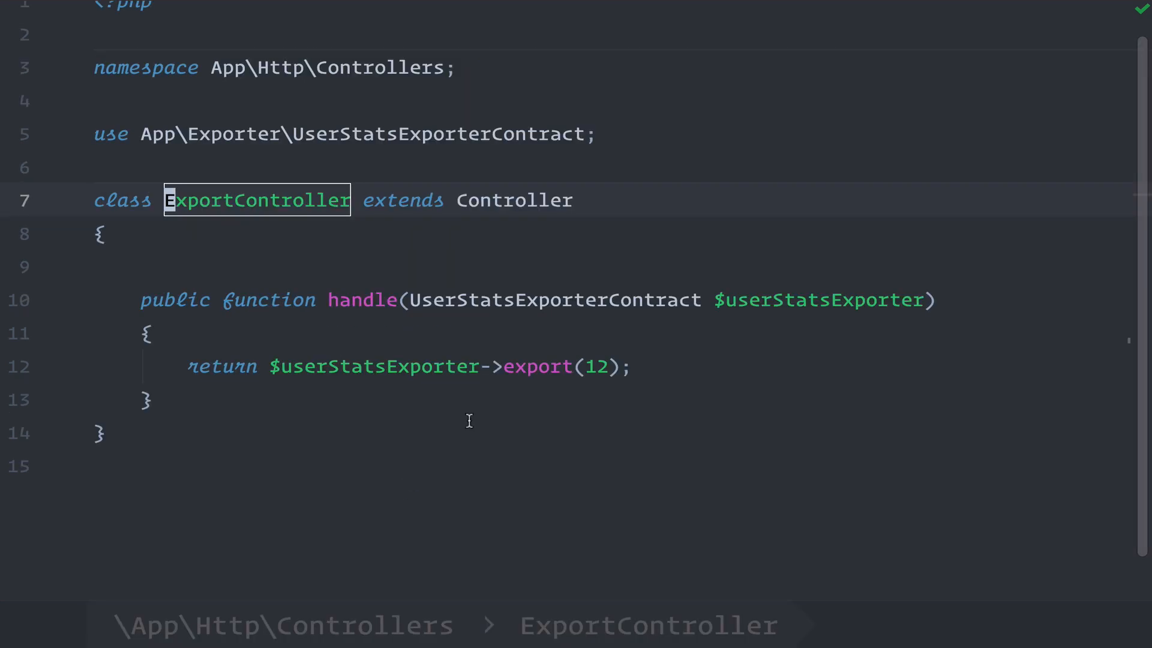
{"action": "mouse_move", "coordinate": [723, 340]}
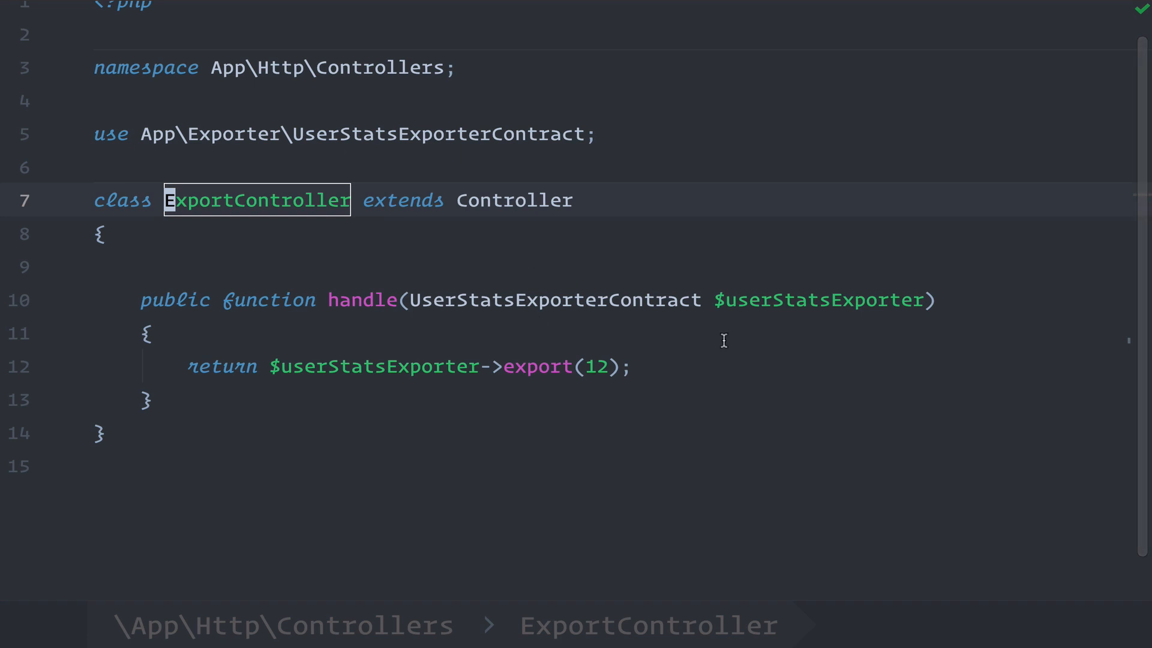
Trace handle() and its exporter contract to the UserStatsXmlExporter binding, then check user #12's XML output.
{"action": "double_click", "coordinate": [363, 300]}
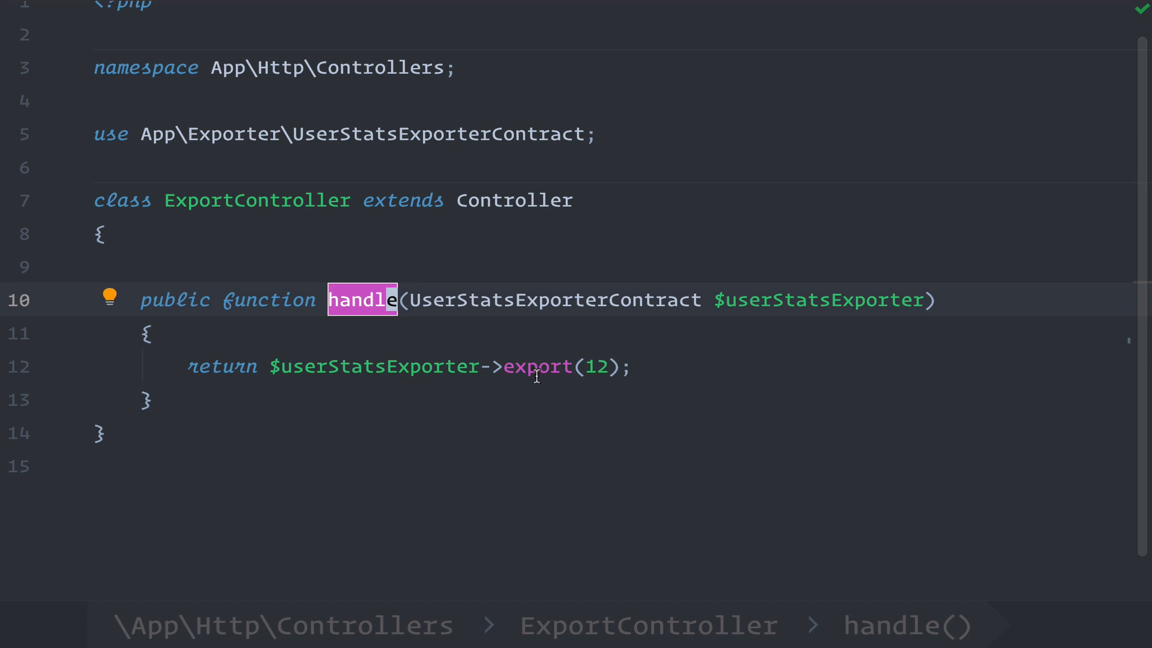
{"action": "mouse_move", "coordinate": [700, 300]}
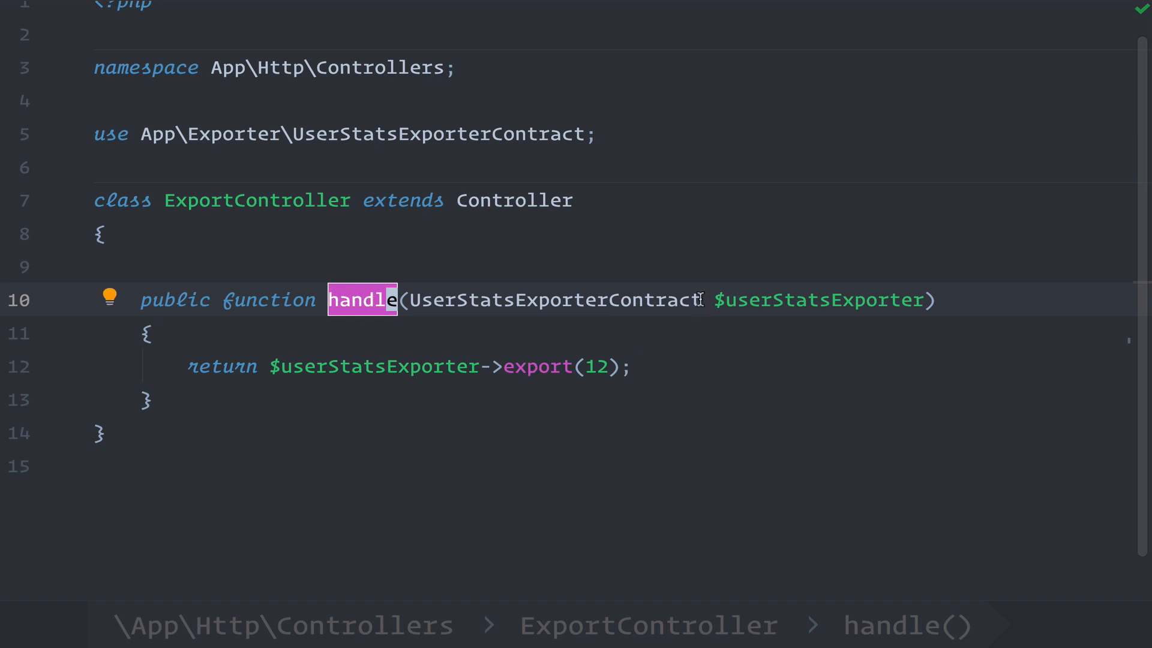
{"action": "double_click", "coordinate": [556, 300]}
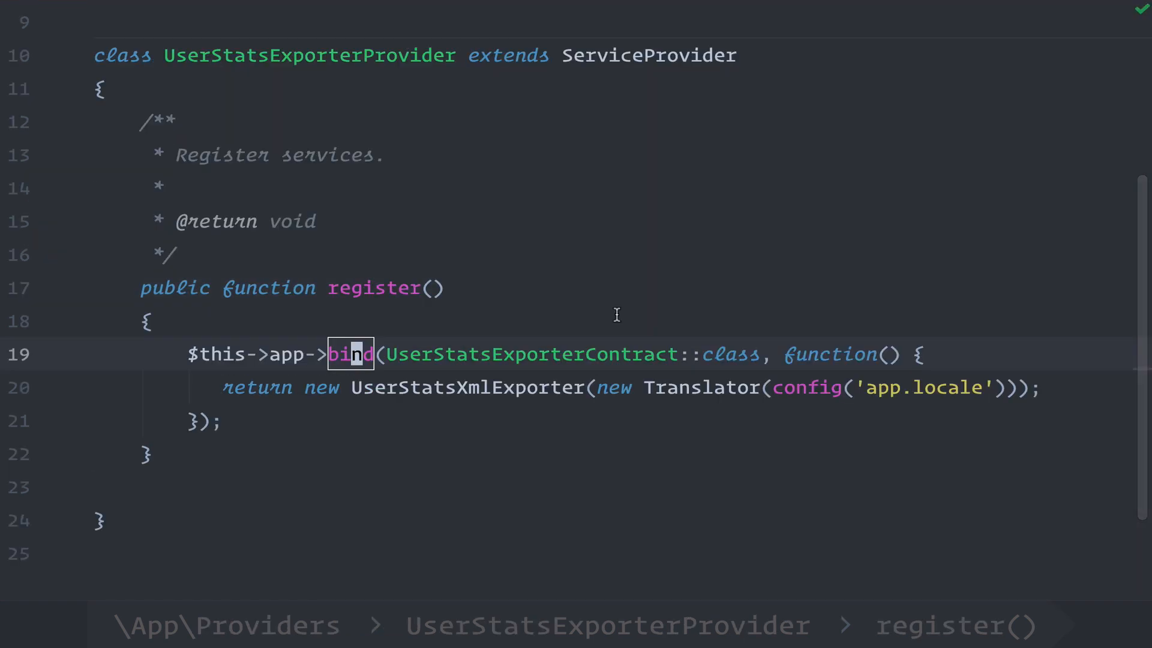
{"action": "double_click", "coordinate": [467, 388]}
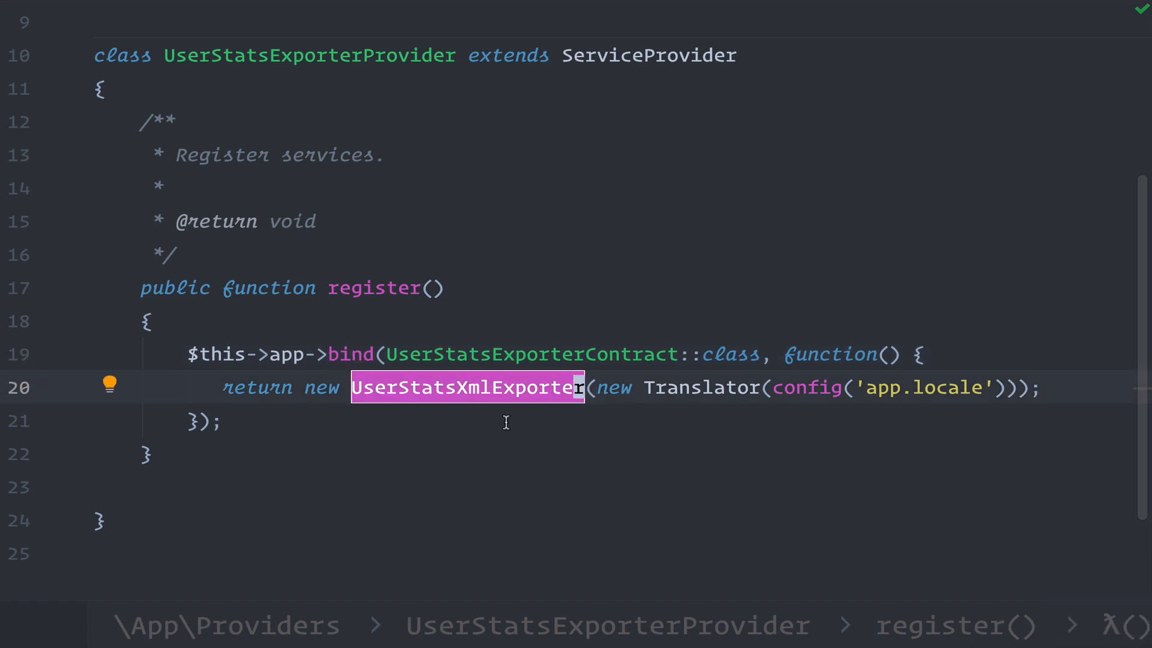
{"action": "mouse_move", "coordinate": [780, 386]}
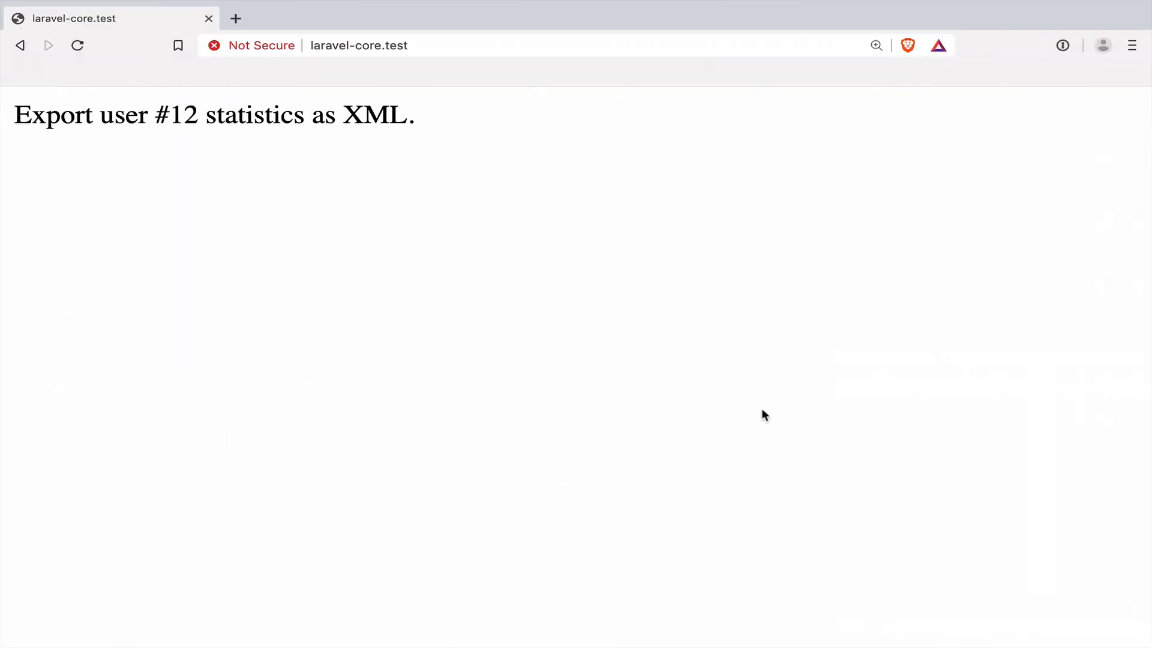
{"action": "mouse_move", "coordinate": [185, 123]}
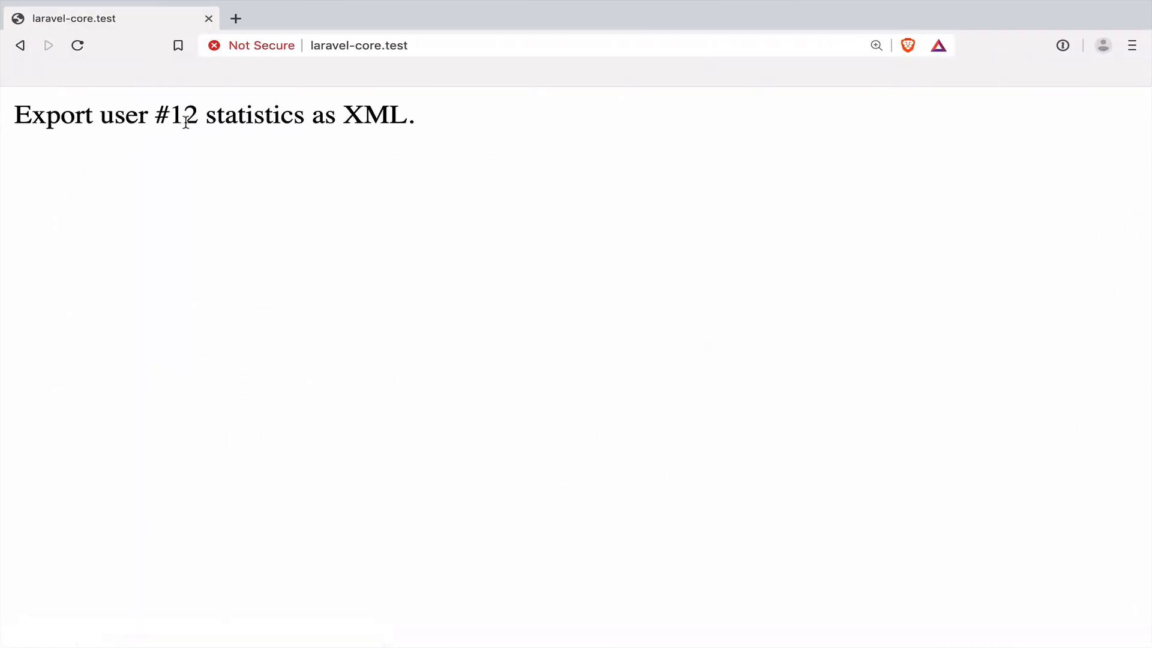
{"action": "double_click", "coordinate": [374, 116]}
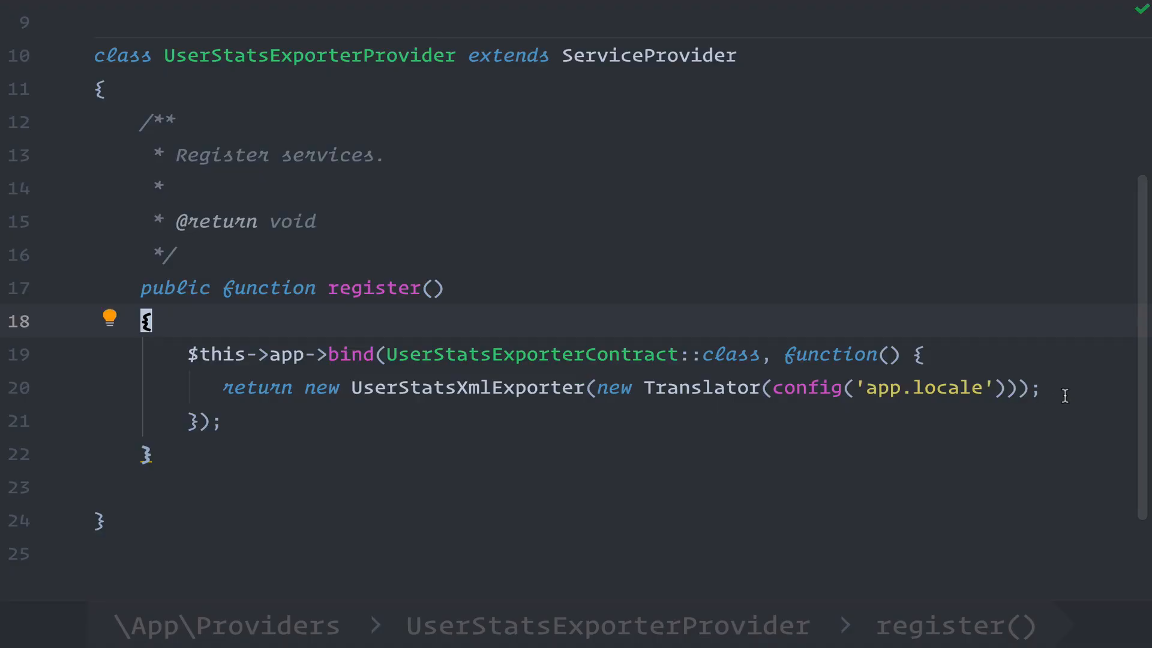
{"action": "mouse_move", "coordinate": [400, 354]}
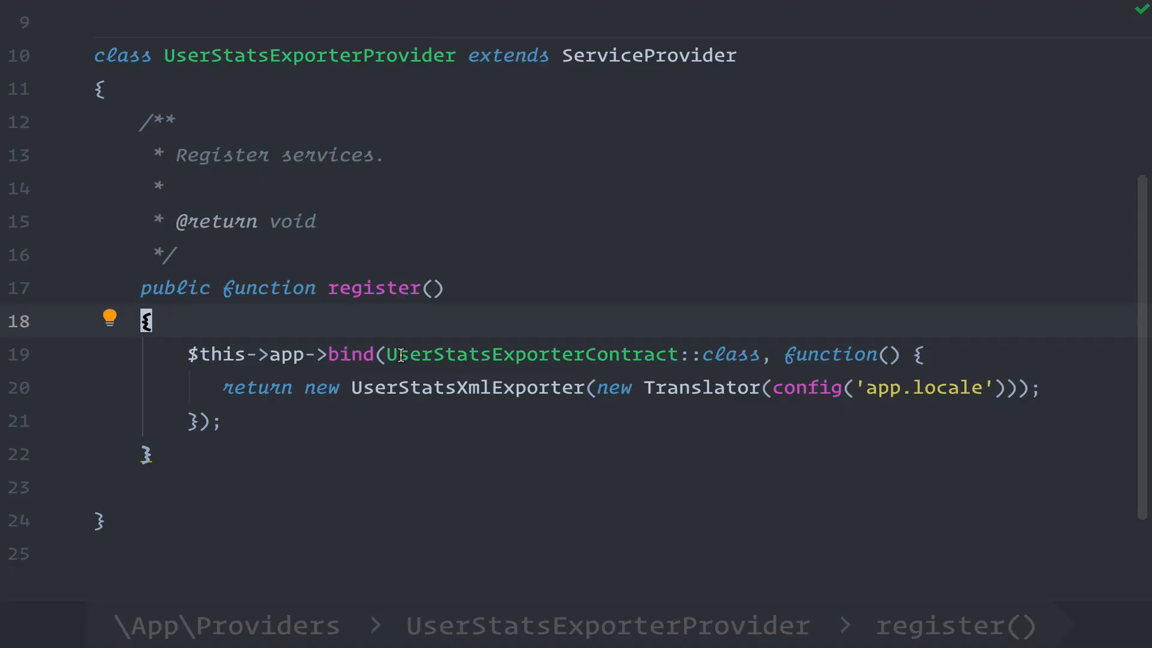
Jump from the provider's bind call into Container::bind and review its abstract, concrete and shared parameters.
{"action": "double_click", "coordinate": [350, 354]}
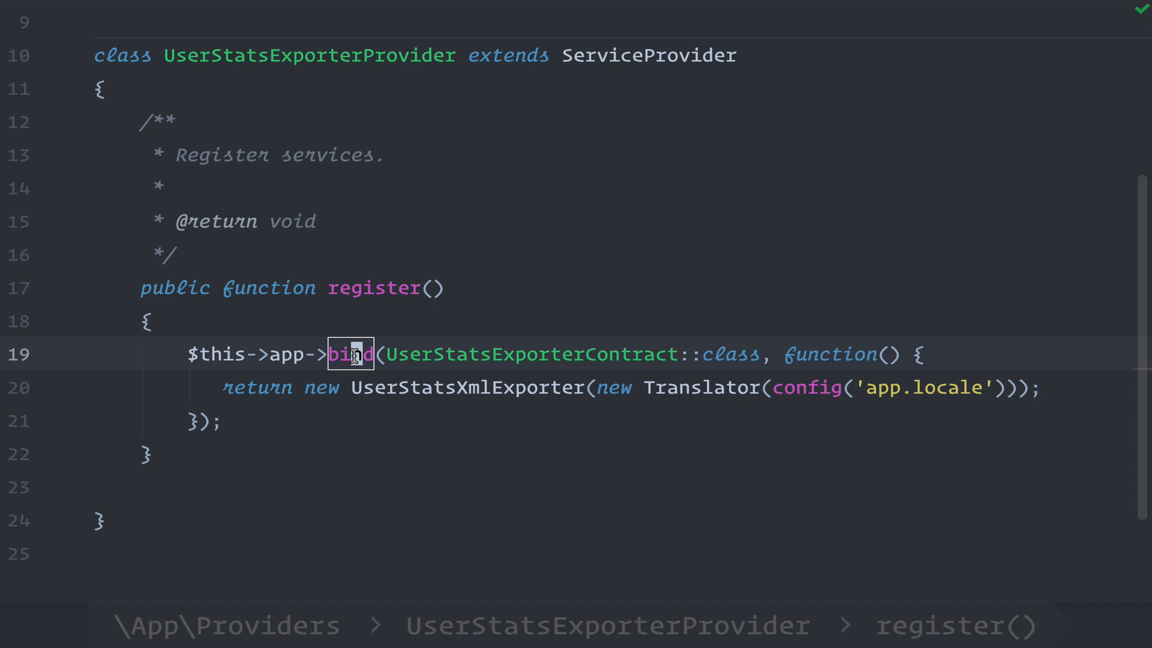
{"action": "left_click", "coordinate": [350, 354]}
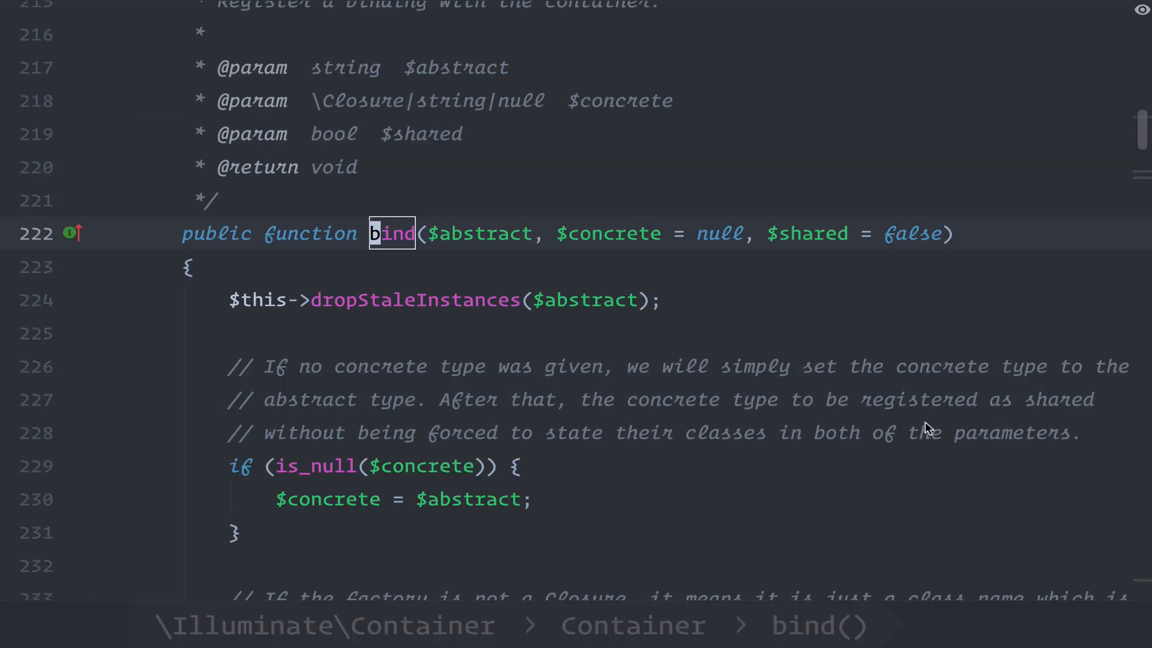
{"action": "mouse_move", "coordinate": [574, 285]}
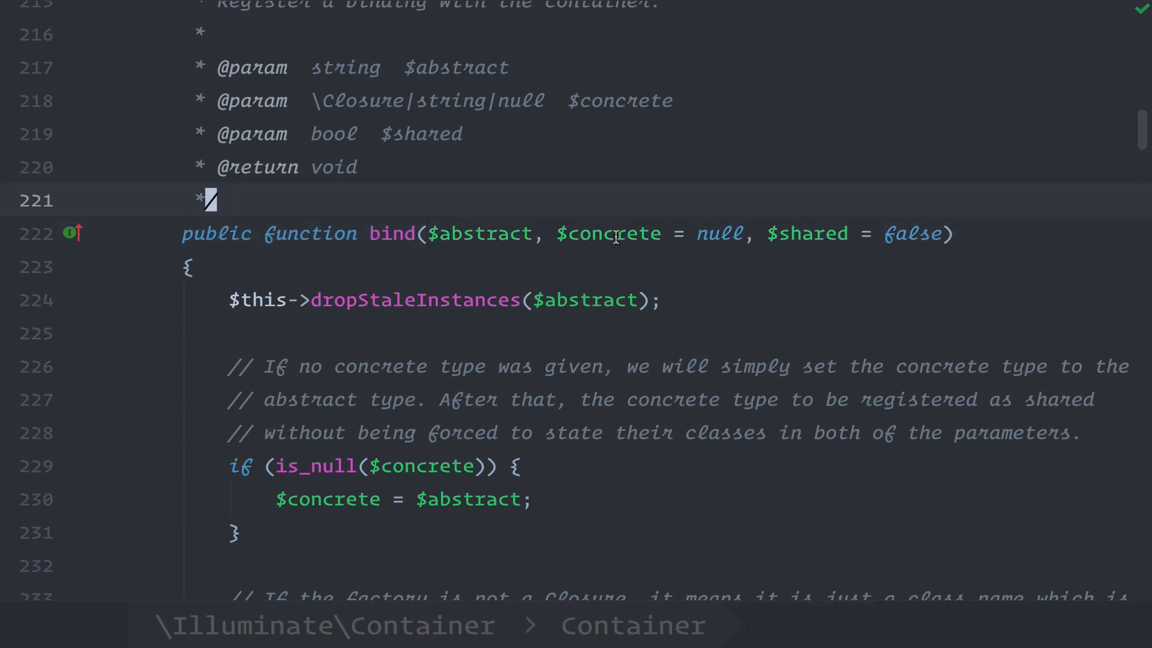
{"action": "double_click", "coordinate": [806, 234]}
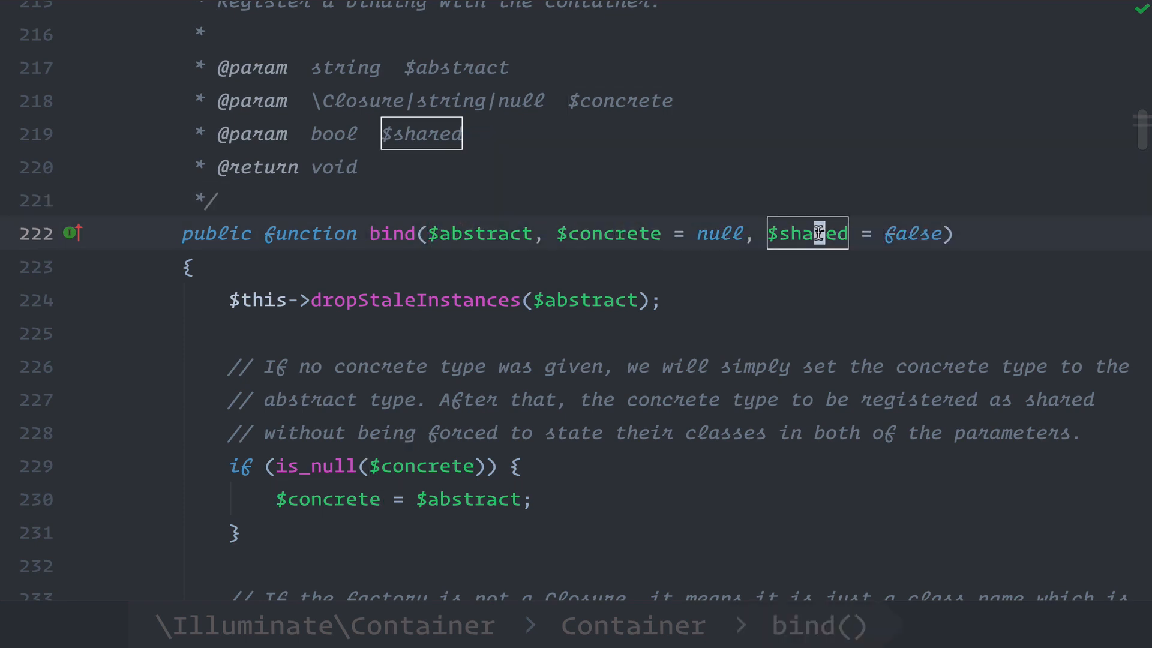
{"action": "double_click", "coordinate": [478, 234]}
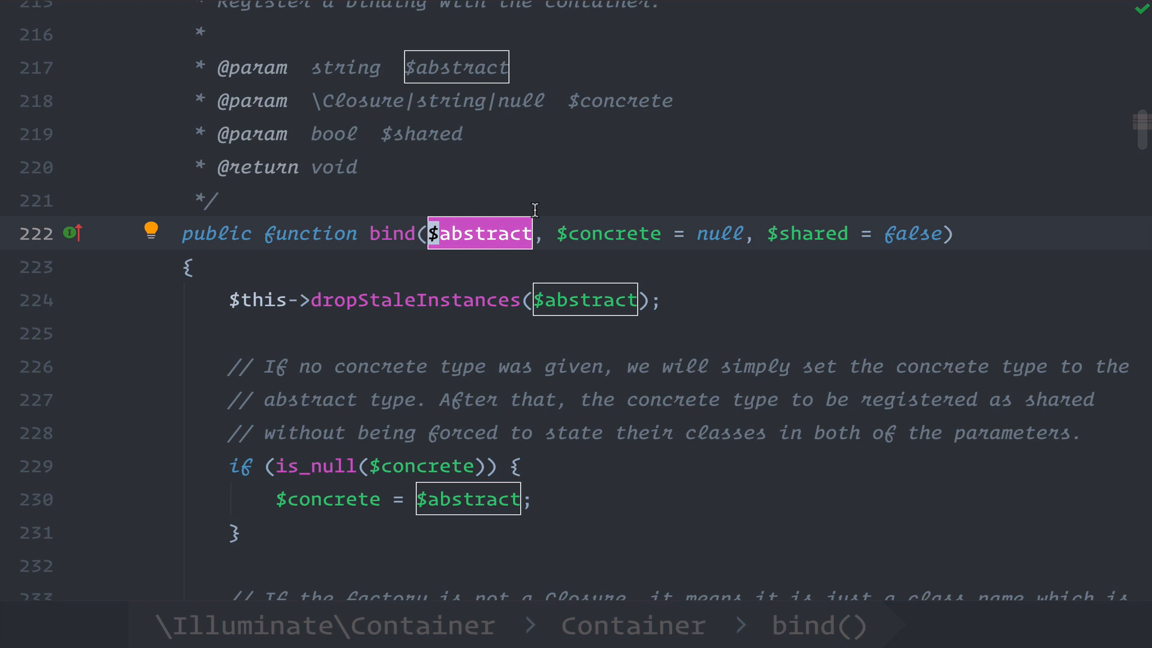
{"action": "double_click", "coordinate": [608, 234]}
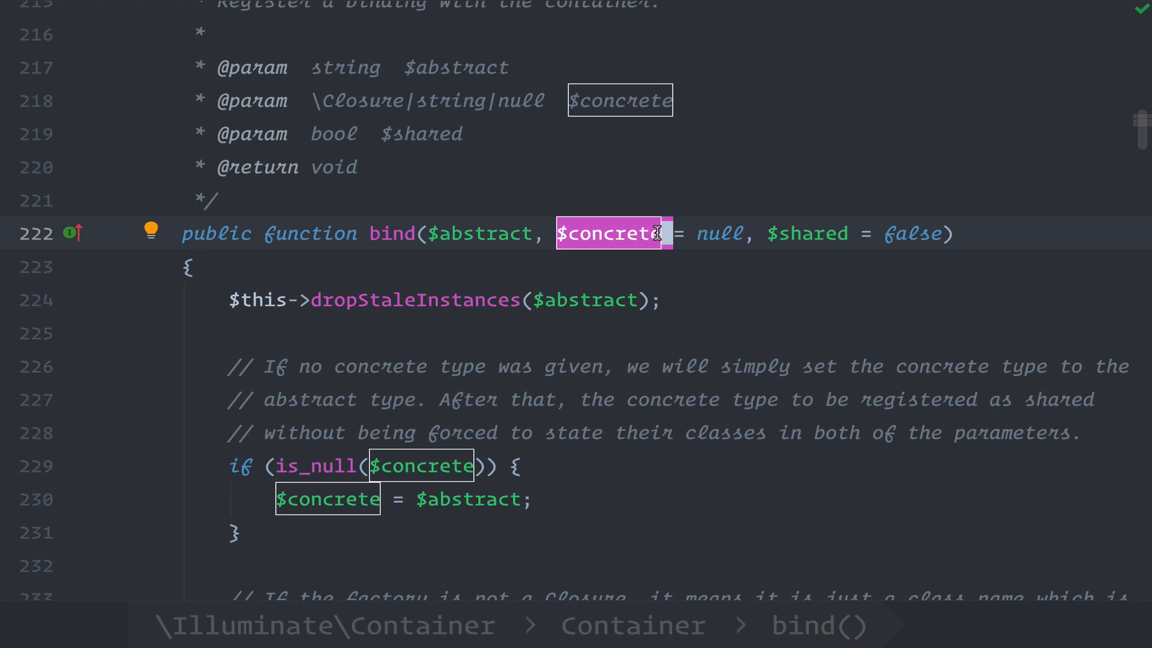
{"action": "double_click", "coordinate": [798, 233]}
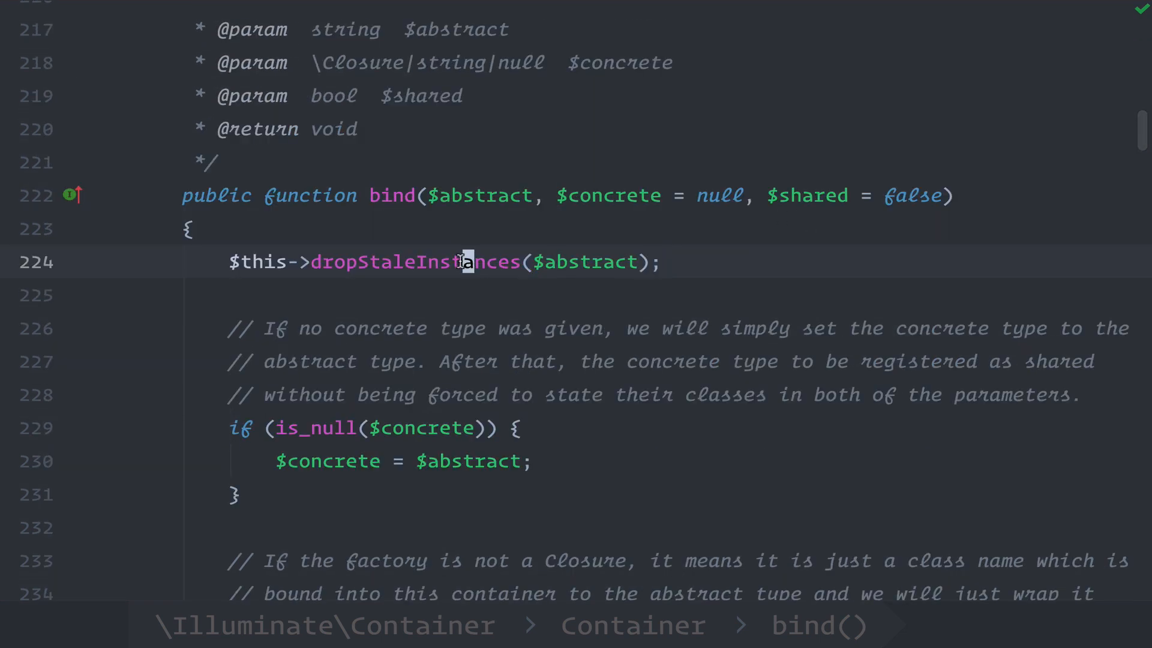
Read bind()'s body: dropStaleInstances, the is_null concrete check, and concrete defaulting to abstract.
{"action": "double_click", "coordinate": [415, 262]}
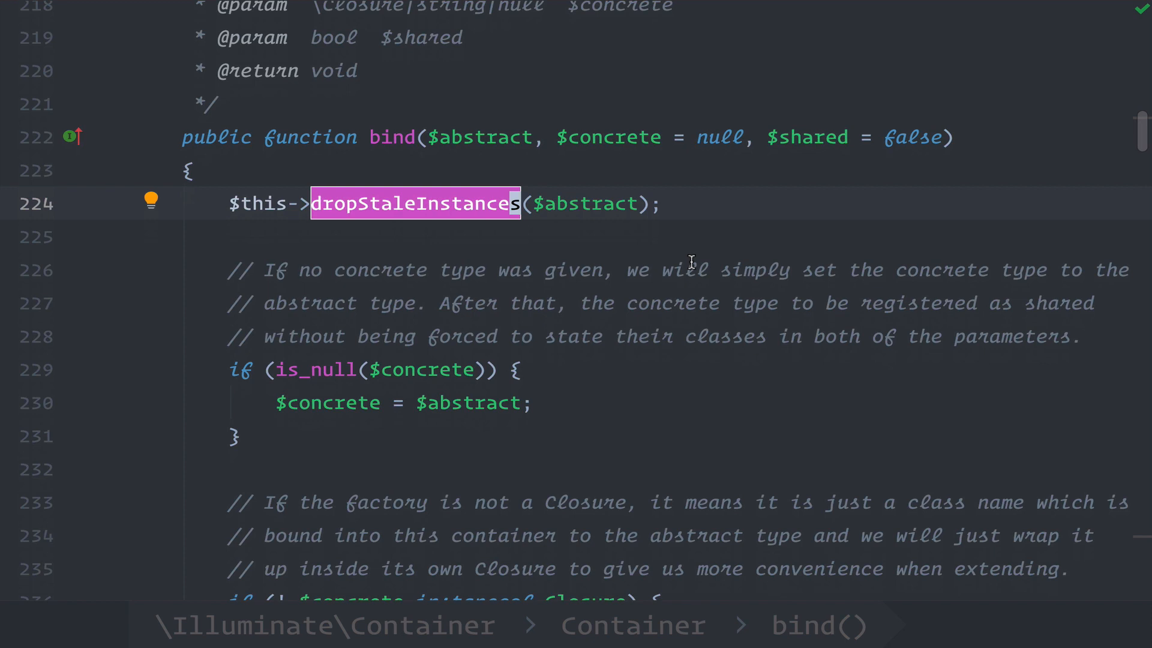
{"action": "scroll", "scroll_direction": "down", "scroll_amount": 3}
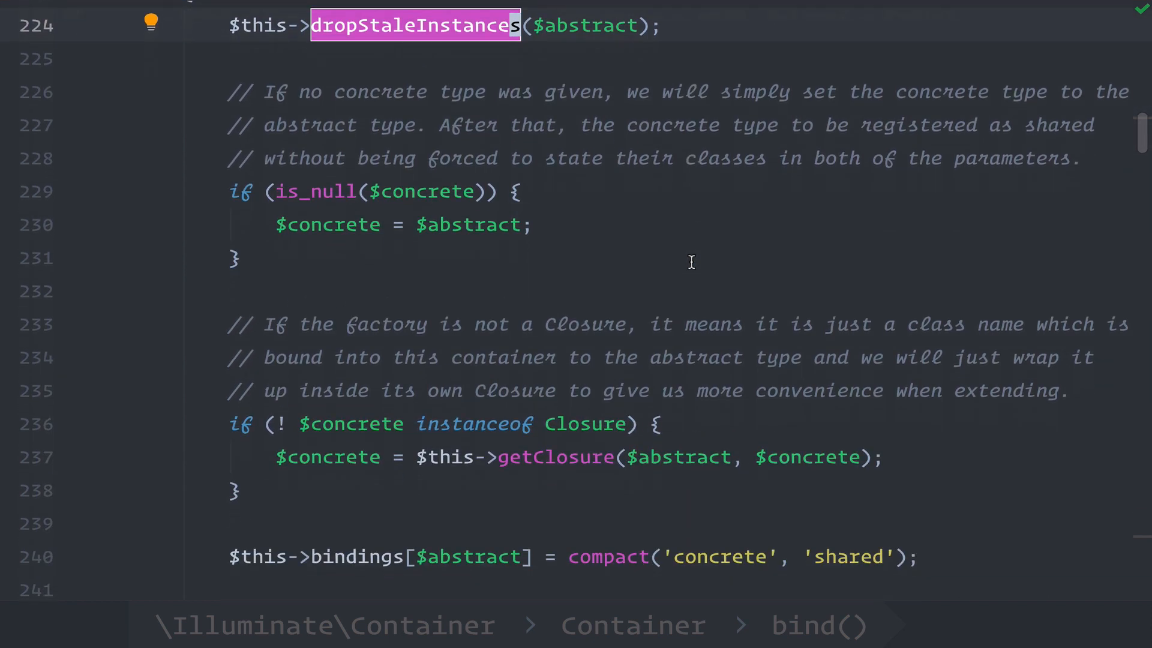
{"action": "mouse_move", "coordinate": [307, 198]}
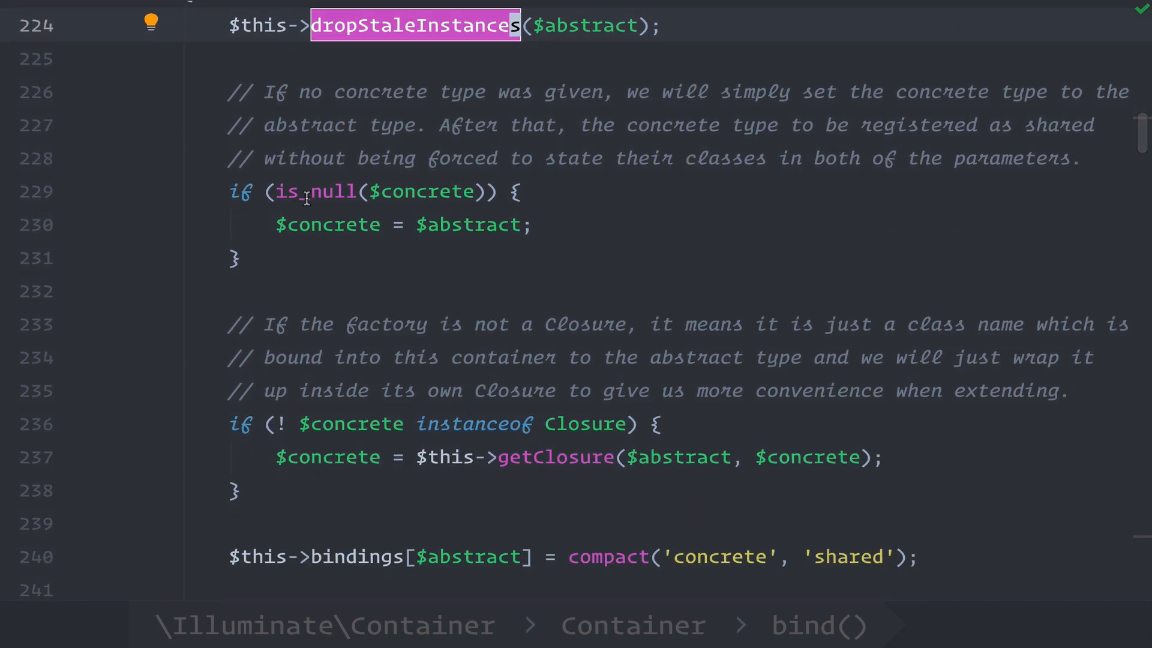
{"action": "double_click", "coordinate": [314, 192]}
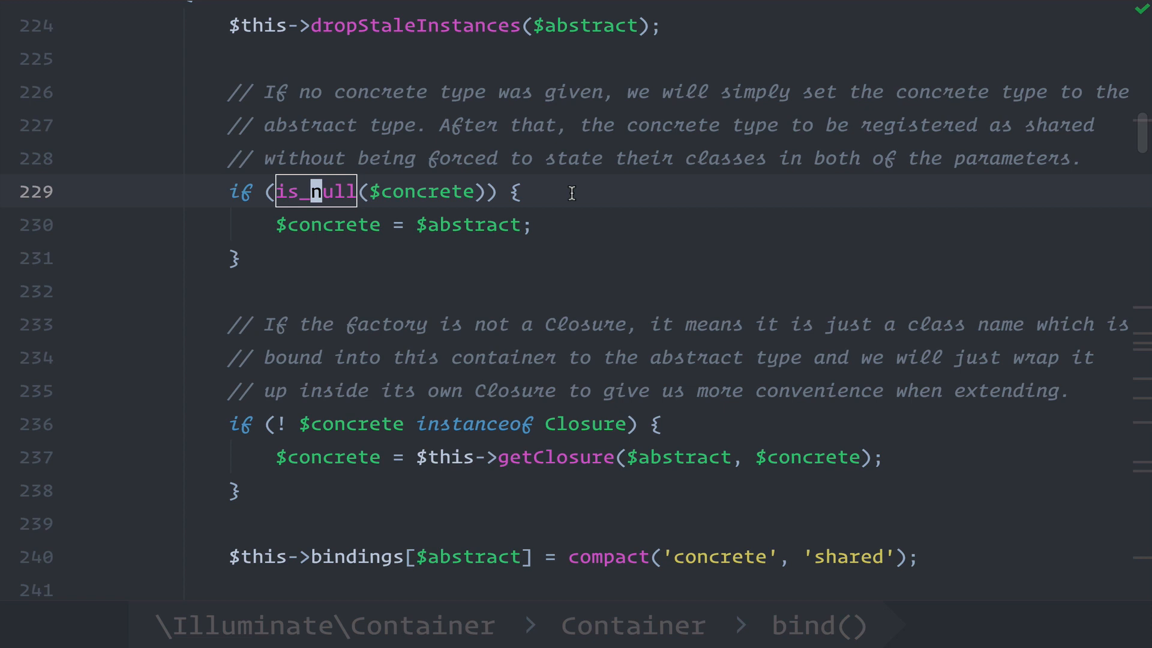
{"action": "mouse_move", "coordinate": [444, 225]}
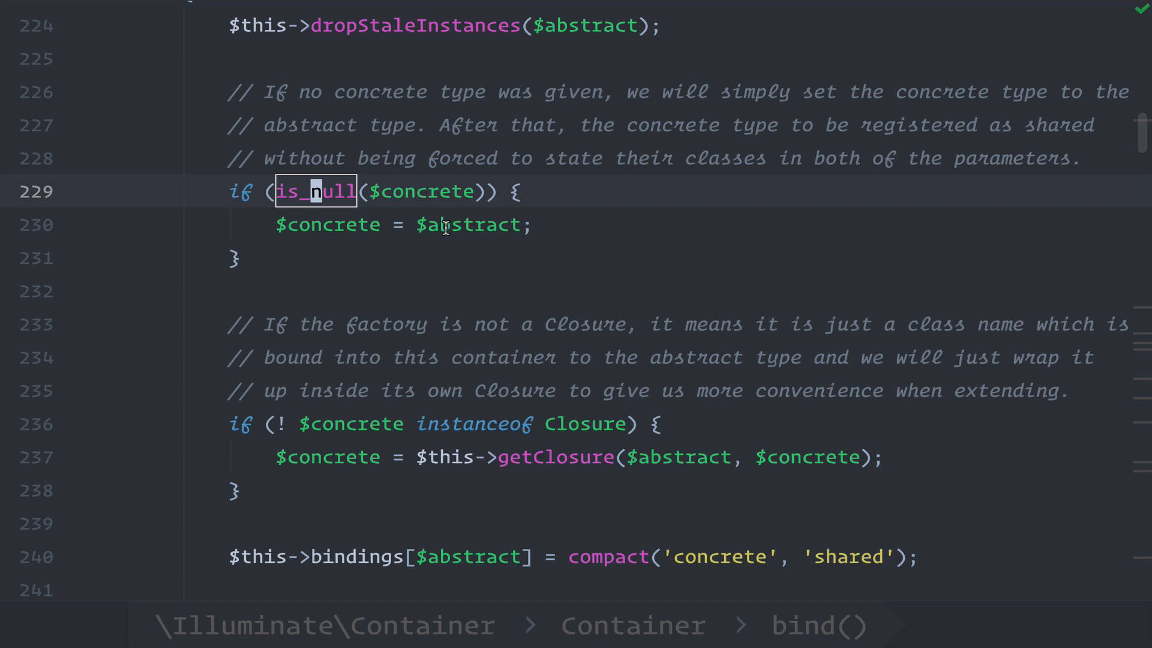
{"action": "double_click", "coordinate": [327, 223]}
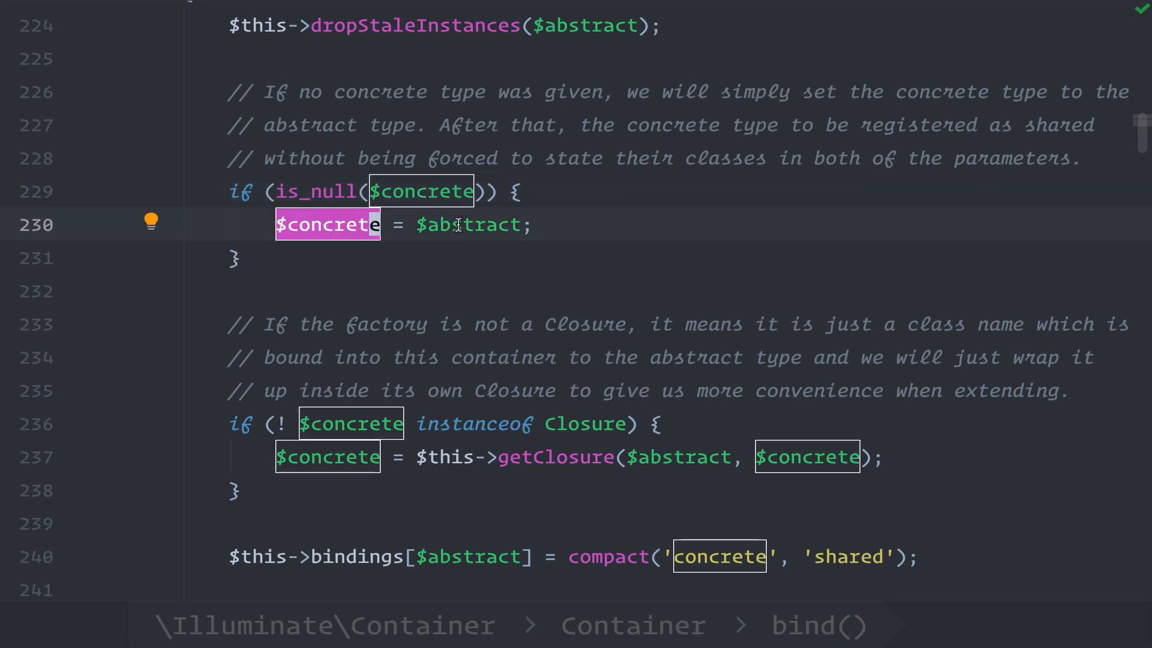
{"action": "double_click", "coordinate": [468, 224]}
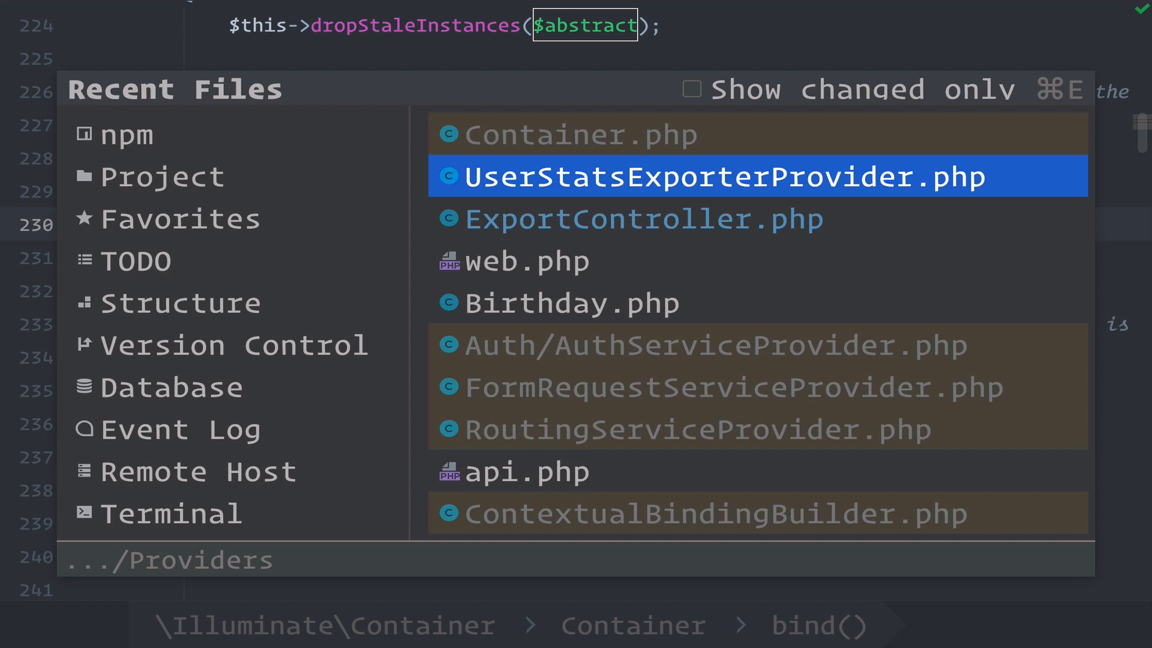
Reopen UserStatsExporterProvider, begin a new $this->app->bind( call, and start entering the UserStats exporter type.
{"action": "left_click", "coordinate": [720, 177]}
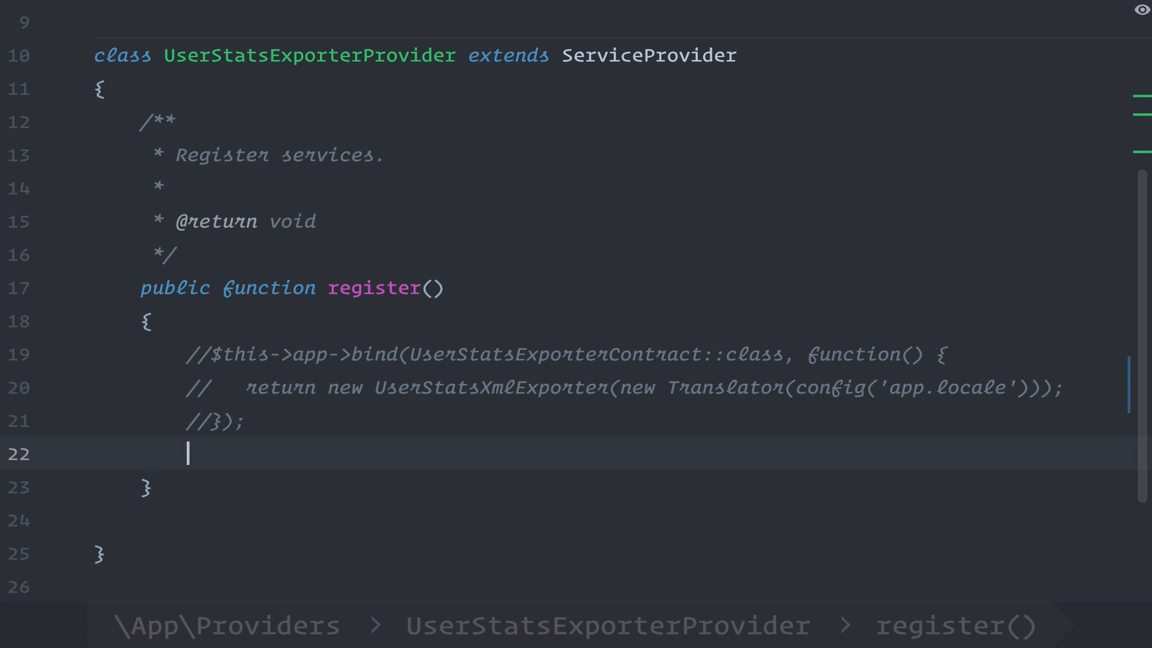
{"action": "type", "text": "$"}
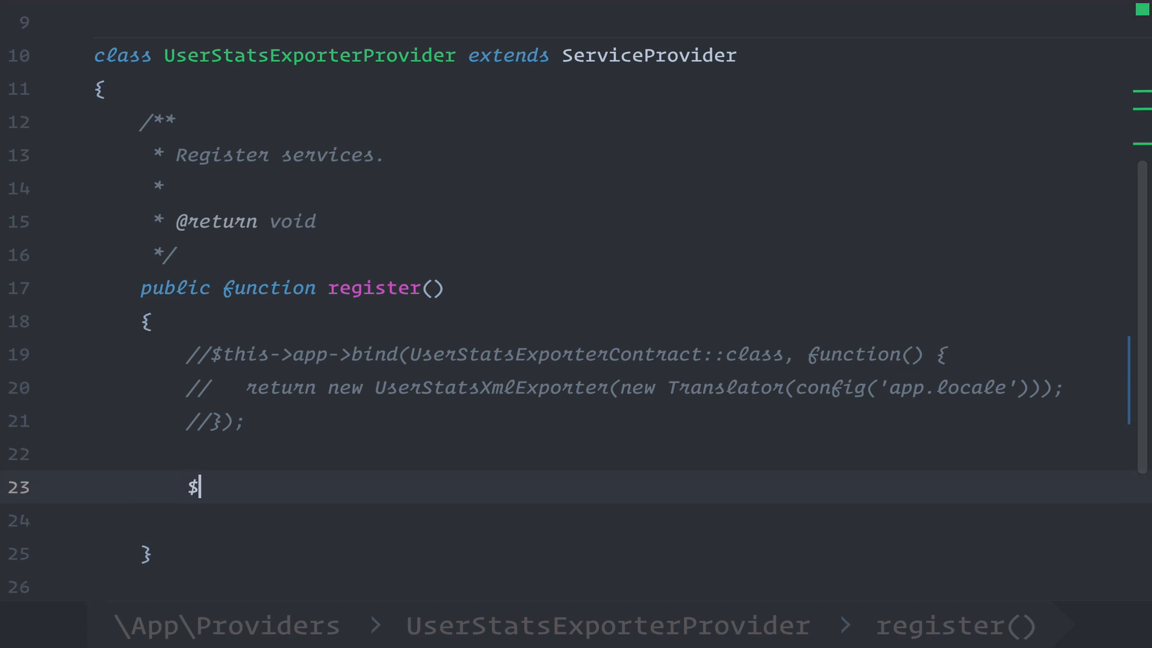
{"action": "type", "text": "this"}
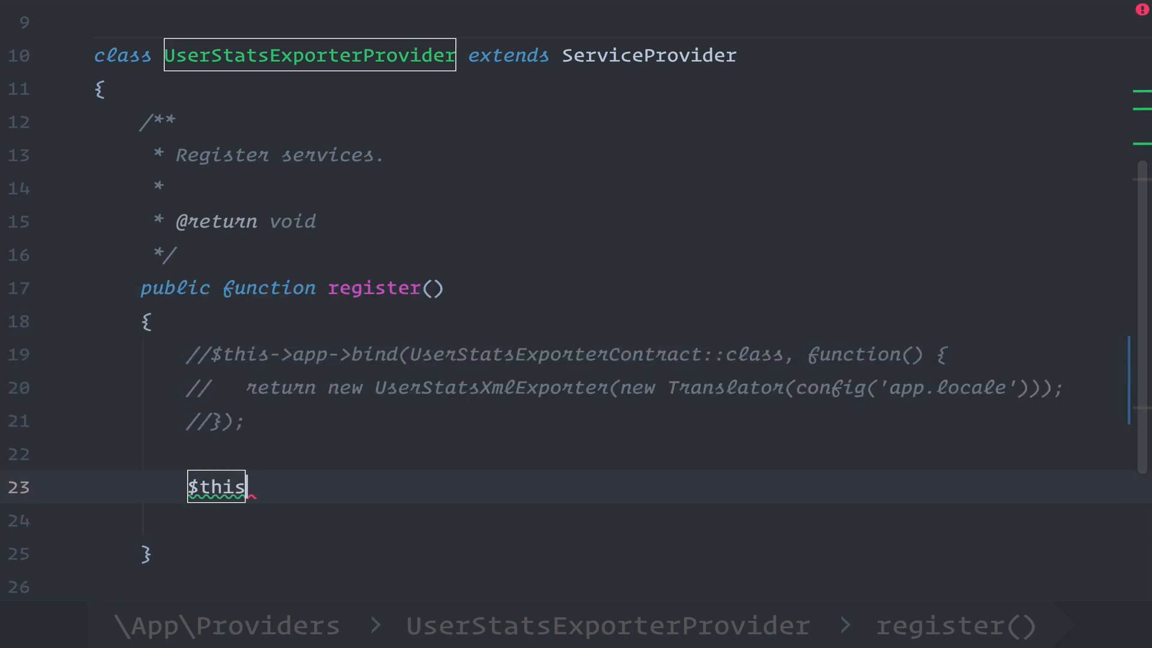
{"action": "type", "text": "->app->bind("}
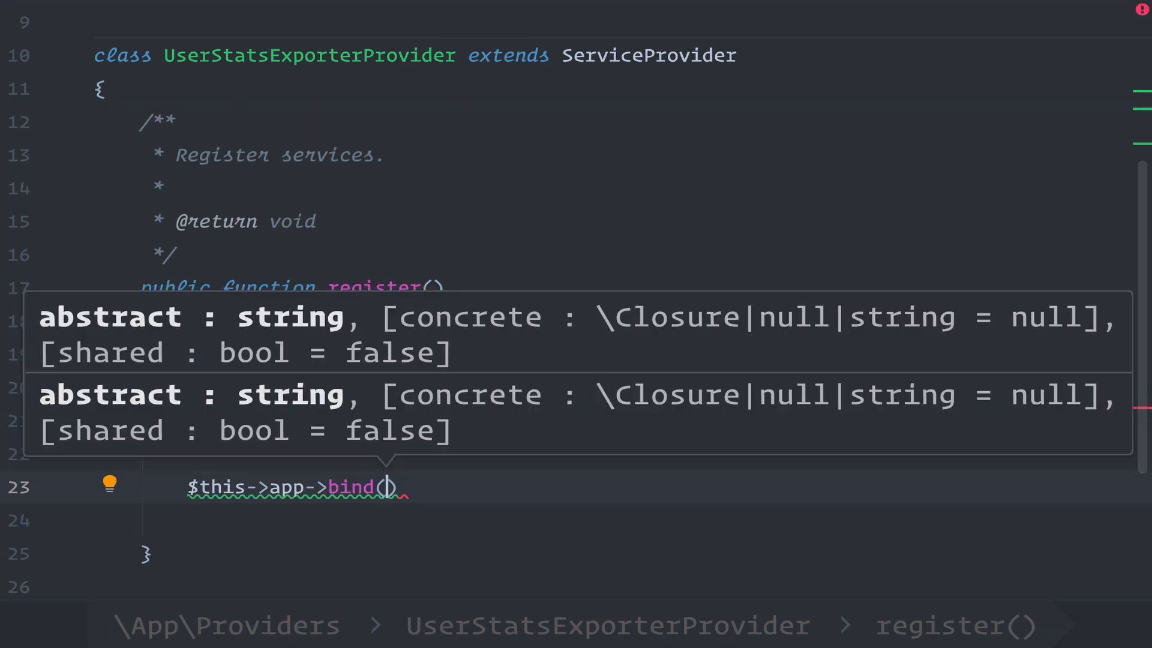
{"action": "type", "text": "User"}
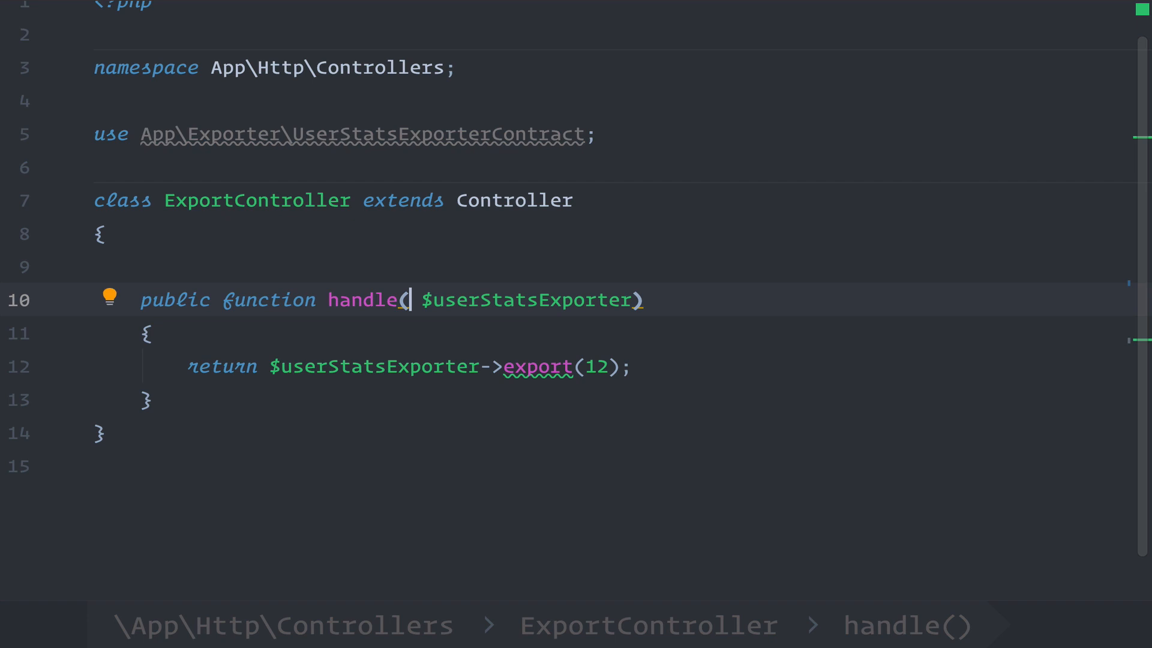
{"action": "type", "text": "Userst"}
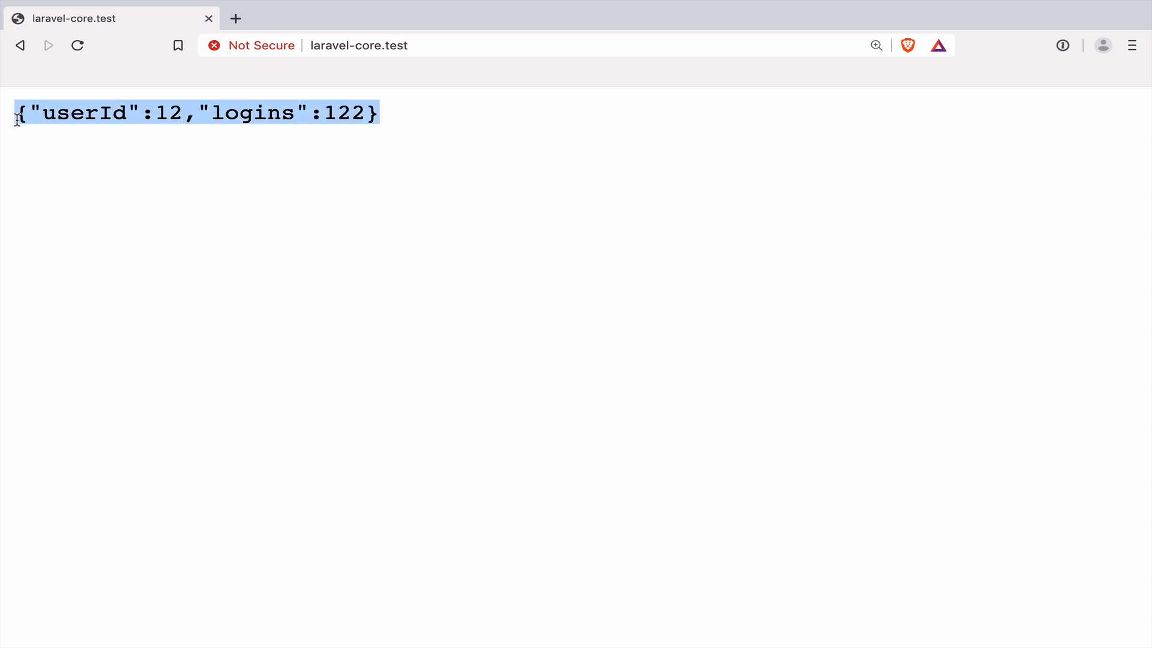
{"action": "mouse_move", "coordinate": [125, 189]}
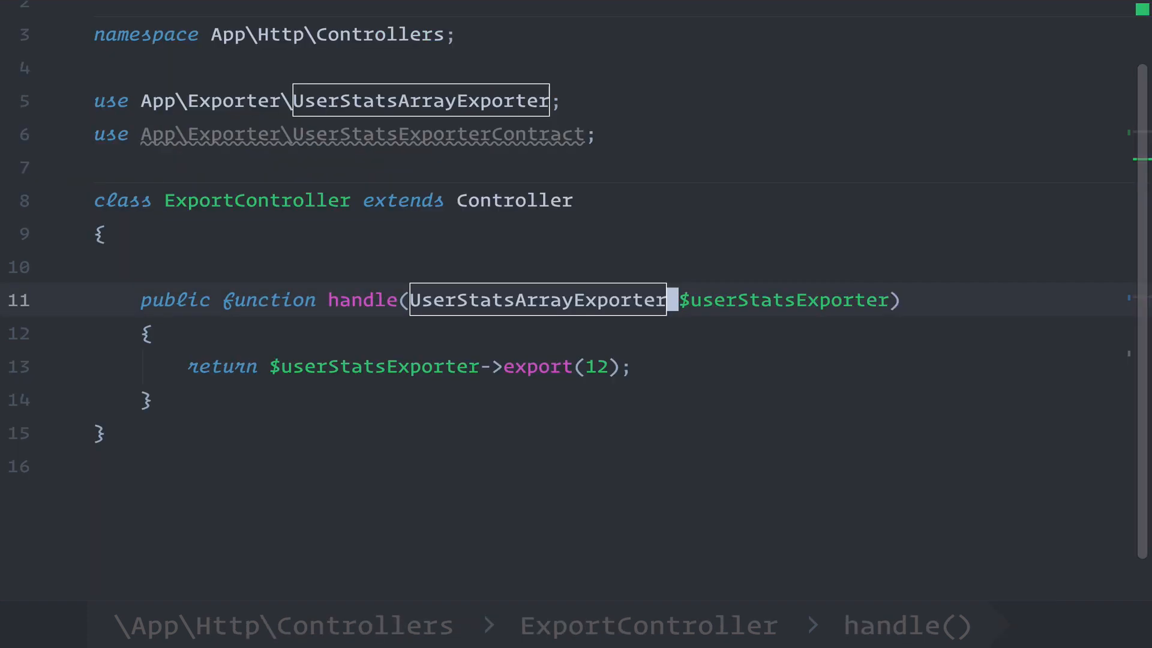
Add dd(app()); on a new line above the return in ExportController::handle.
{"action": "left_click", "coordinate": [421, 333]}
{"action": "type", "text": "dd(a"}
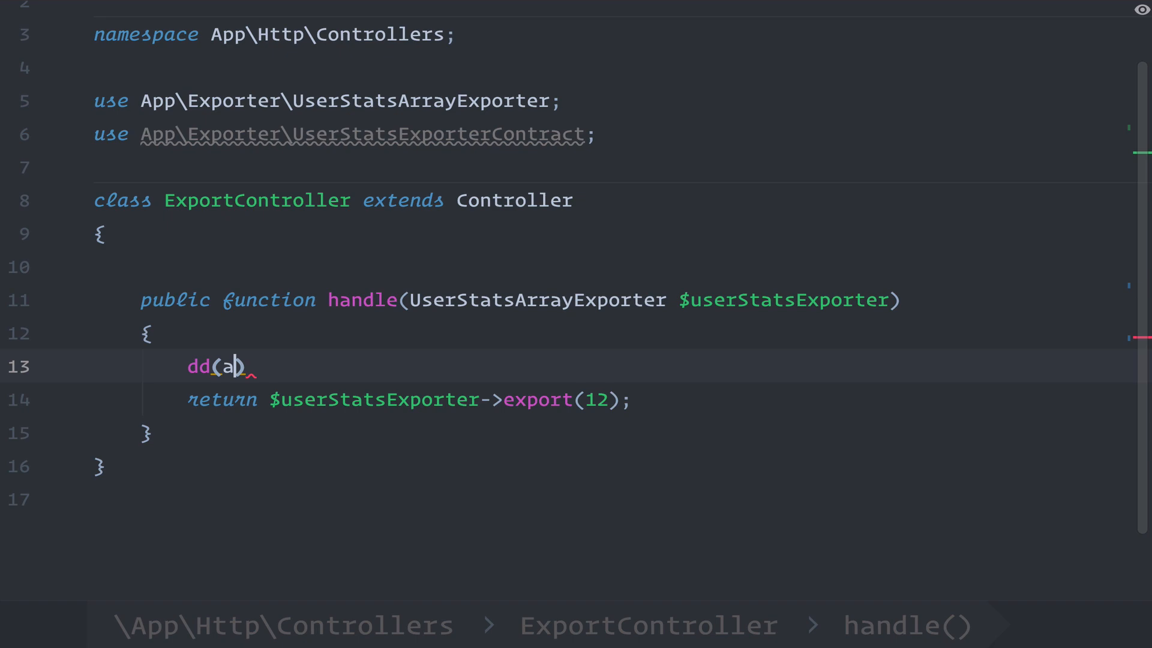
{"action": "type", "text": "pp()"}
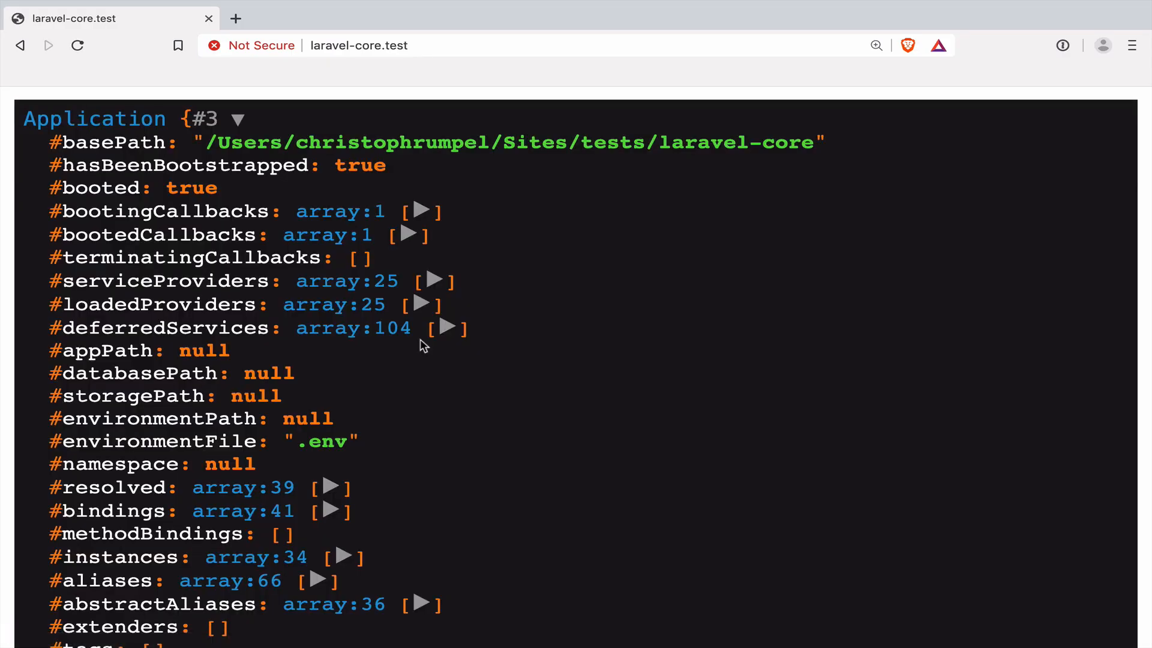
Expand the App\Exporter\UserStatsArrayExporter binding in the dump and highlight its shared flag set to false.
{"action": "scroll", "scroll_direction": "down", "scroll_amount": 3}
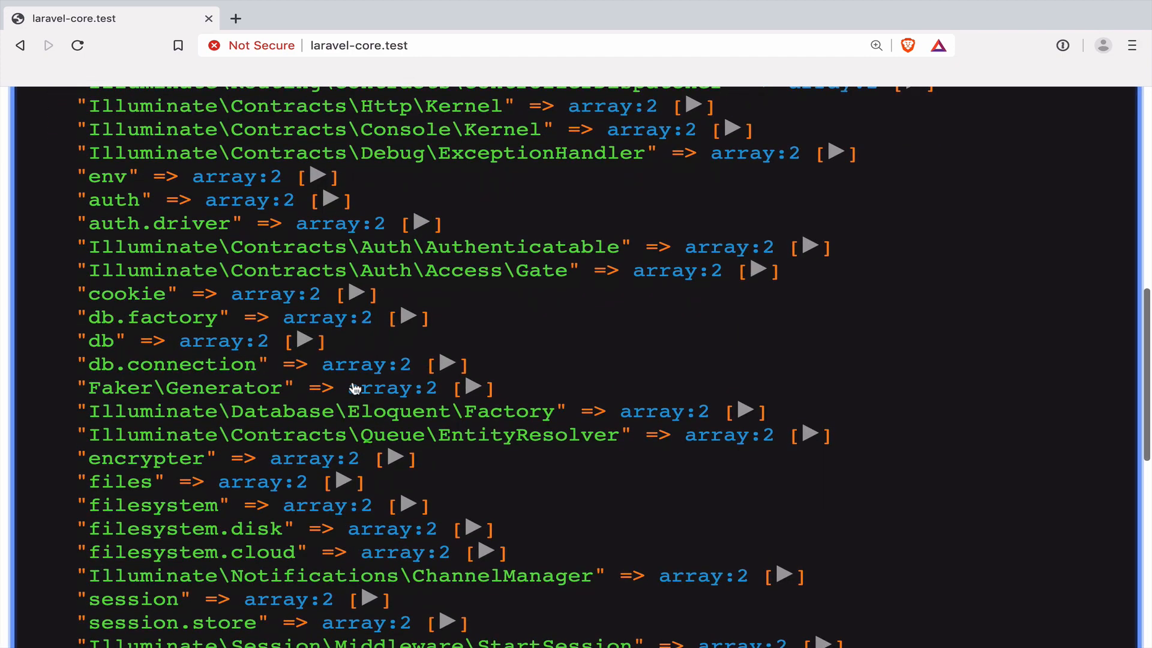
{"action": "scroll", "scroll_direction": "down", "scroll_amount": 3}
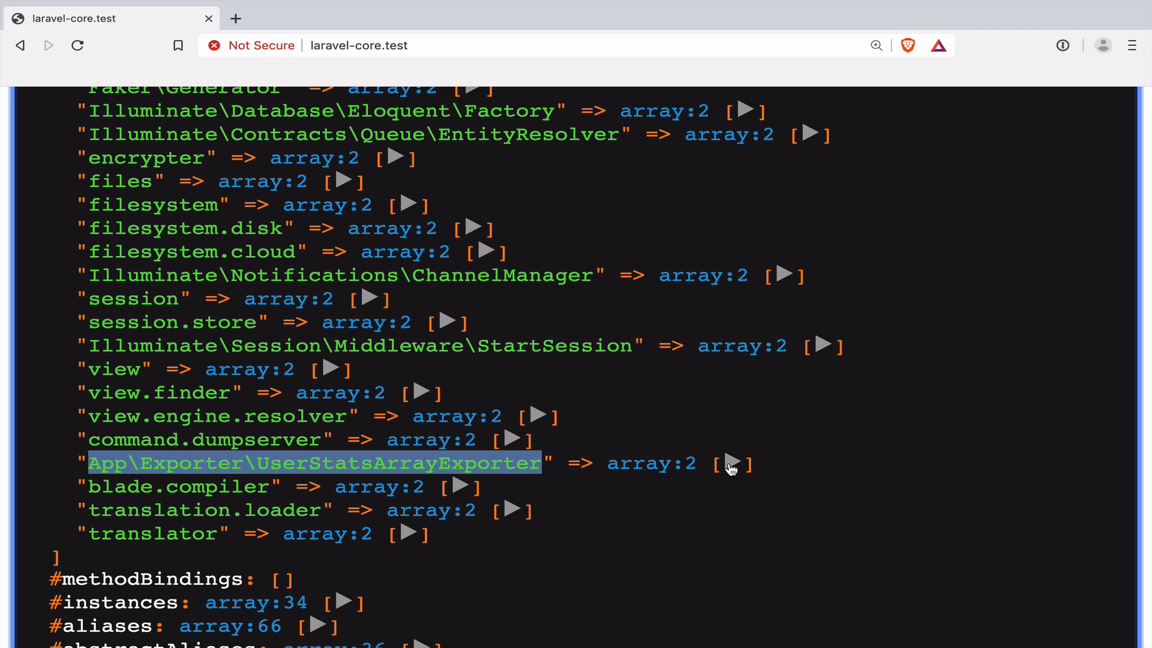
{"action": "left_click", "coordinate": [734, 464]}
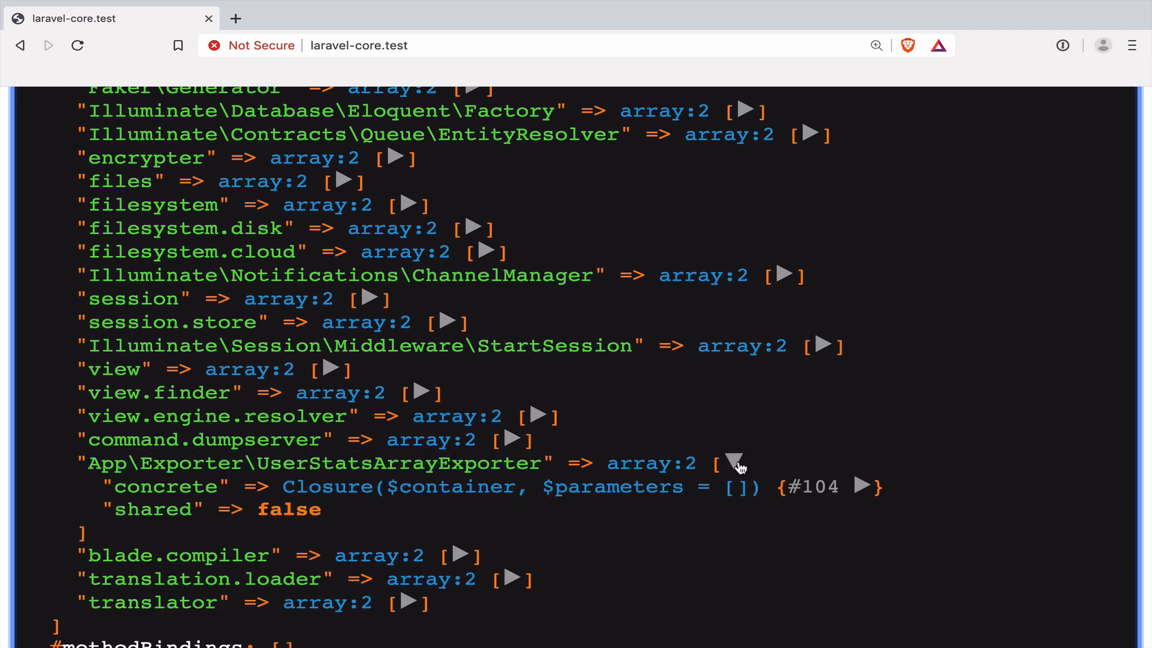
{"action": "double_click", "coordinate": [165, 486]}
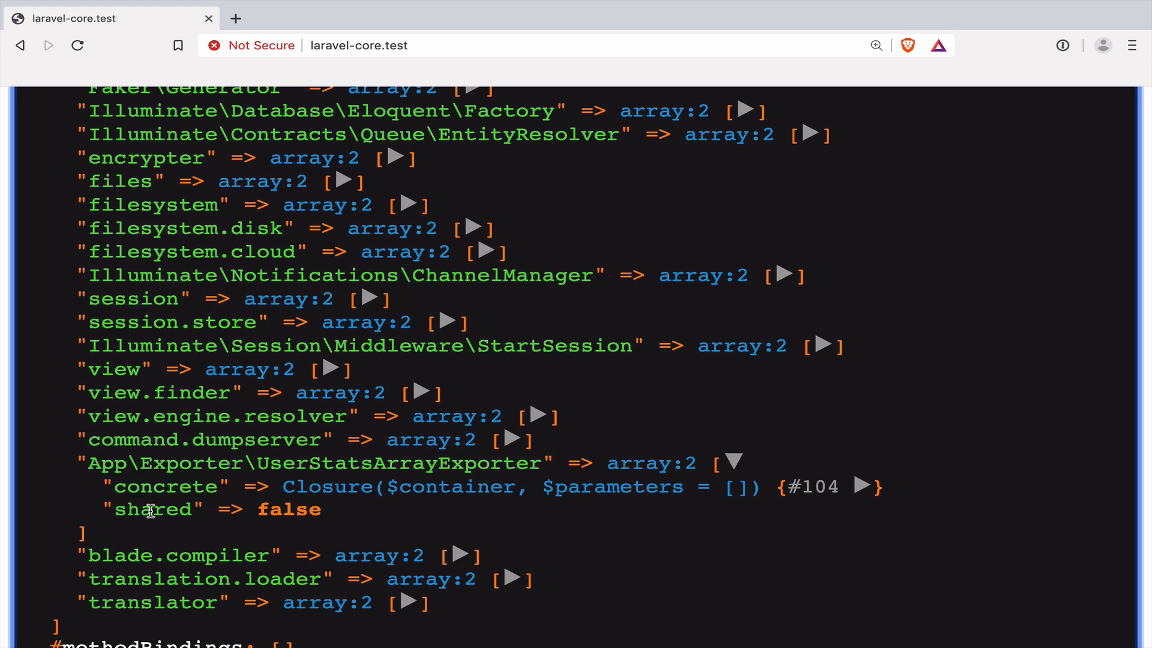
{"action": "double_click", "coordinate": [286, 509]}
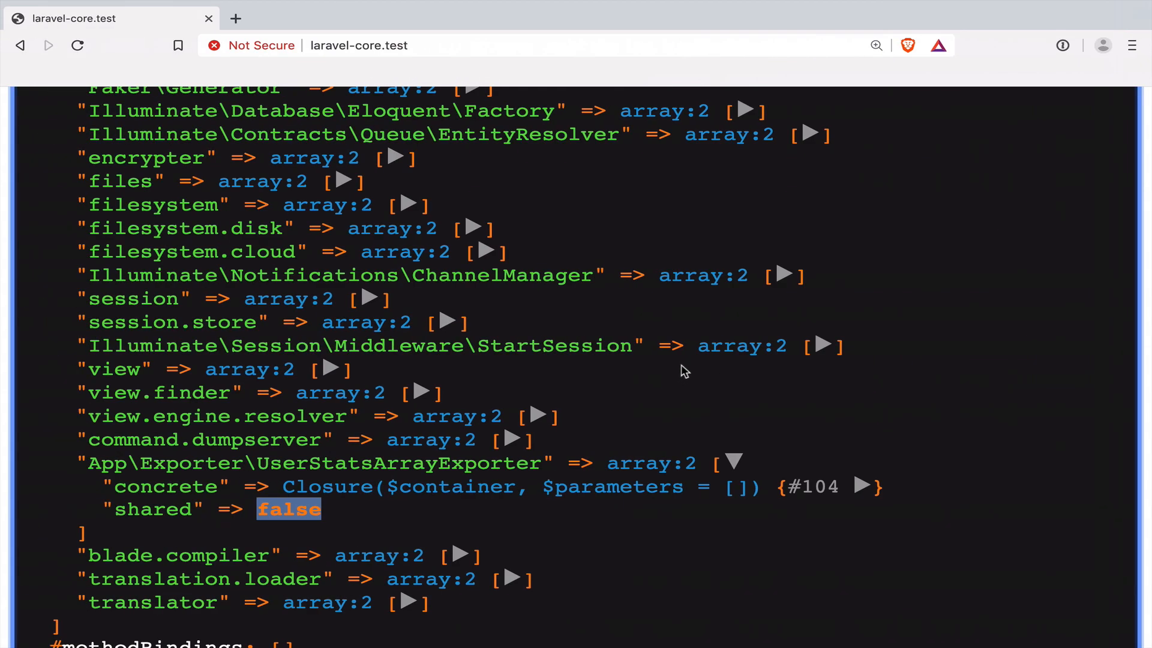
{"action": "scroll", "scroll_direction": "down", "scroll_amount": 3}
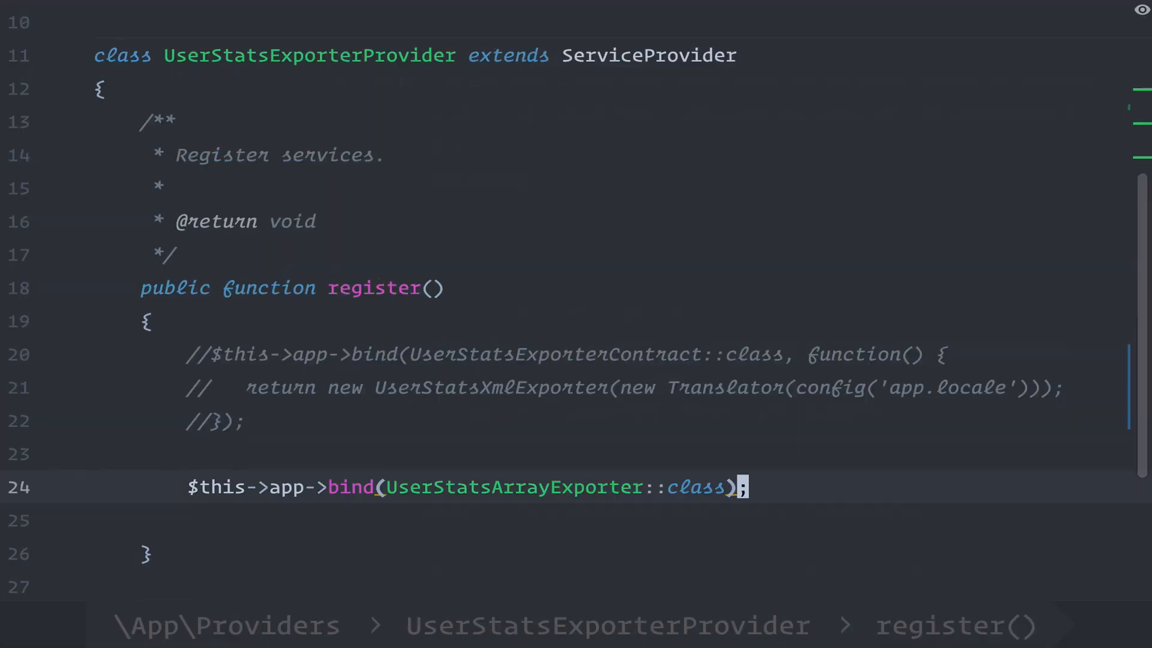
Add UserStatsArrayExporter::class as bind()'s second argument and review Container's getClosure wrapping of $concrete.
{"action": "double_click", "coordinate": [507, 487]}
{"action": "type", "text": ", "}
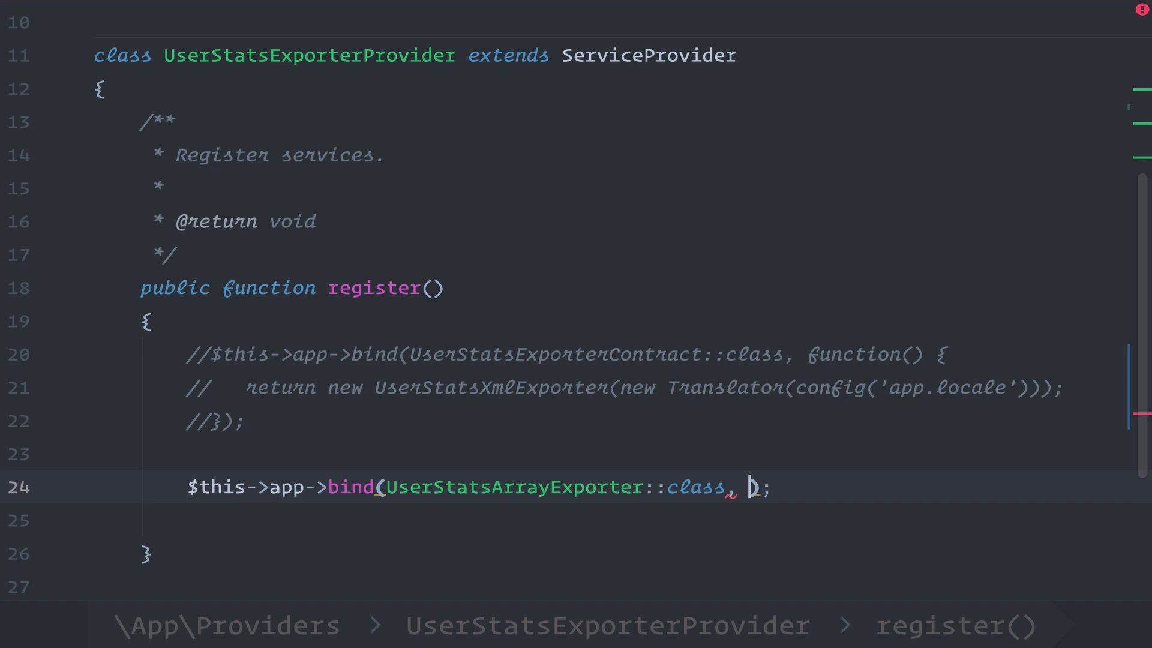
{"action": "type", "text": "$u"}
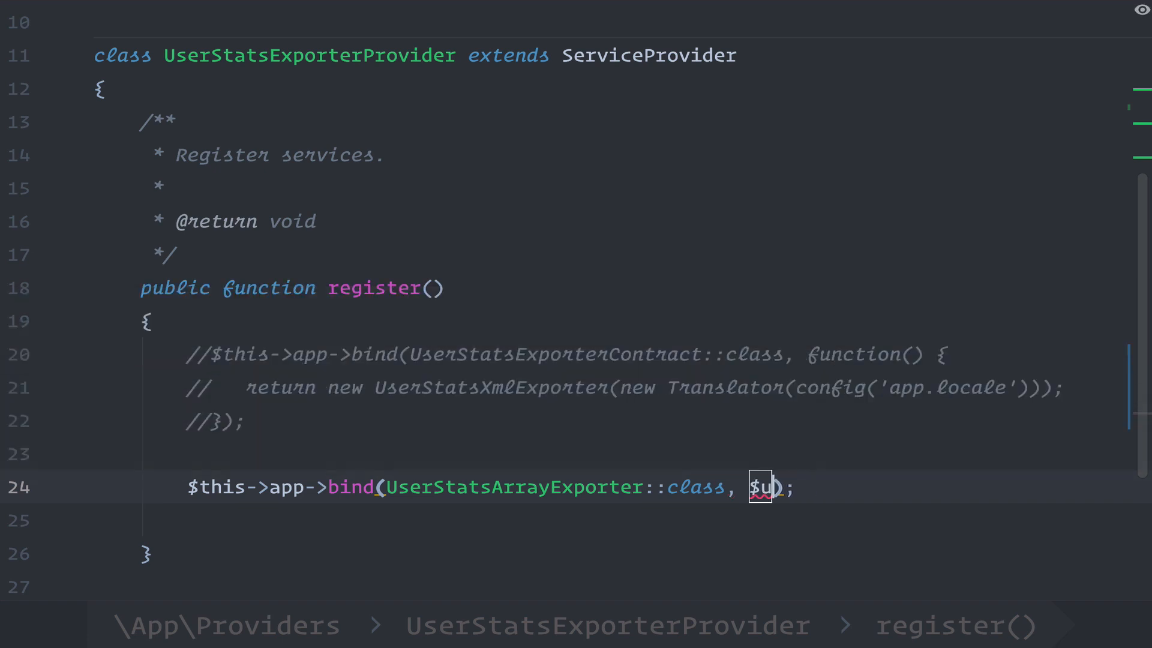
{"action": "type", "text": "UserstatsArrayExporter::class"}
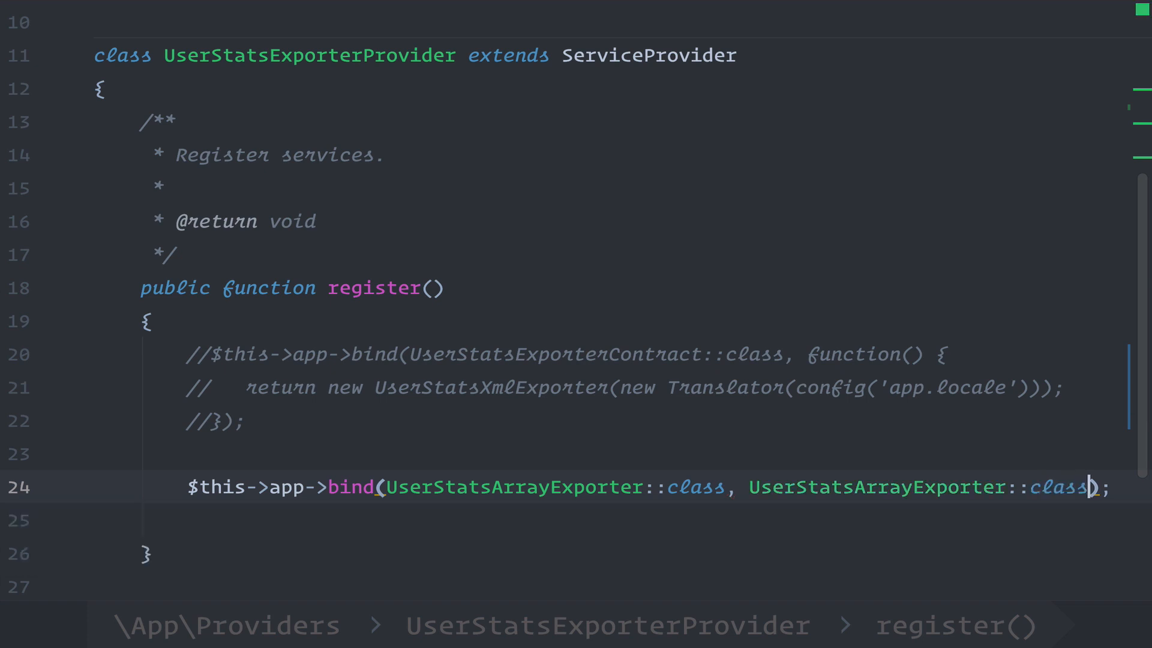
{"action": "mouse_move", "coordinate": [745, 486]}
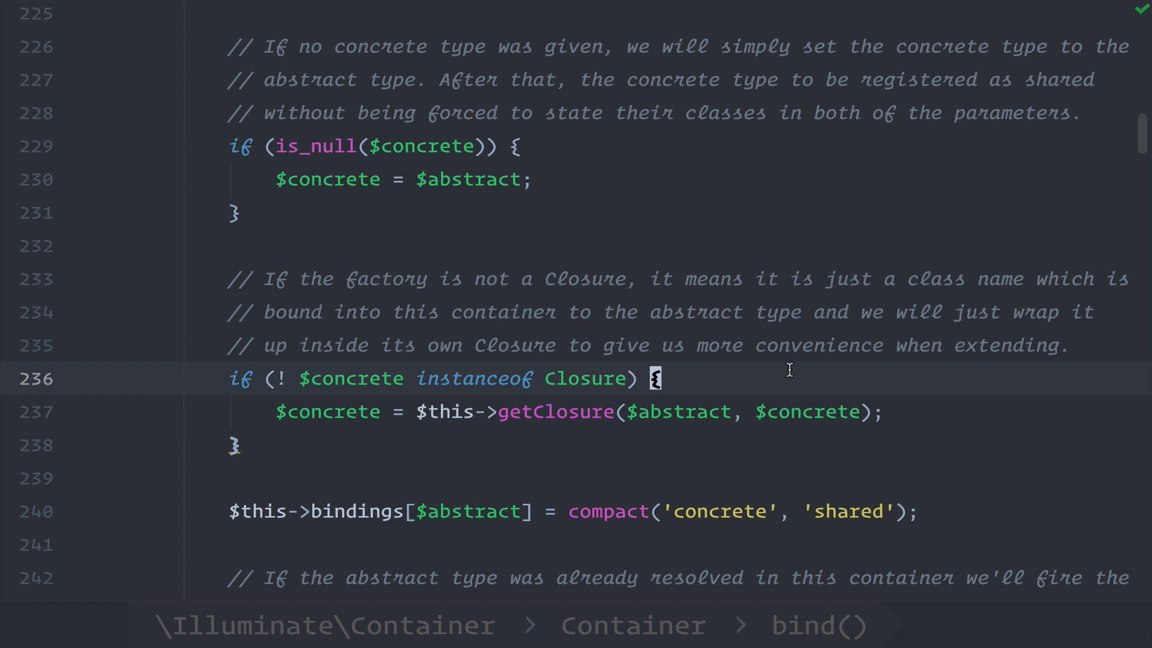
{"action": "double_click", "coordinate": [328, 412]}
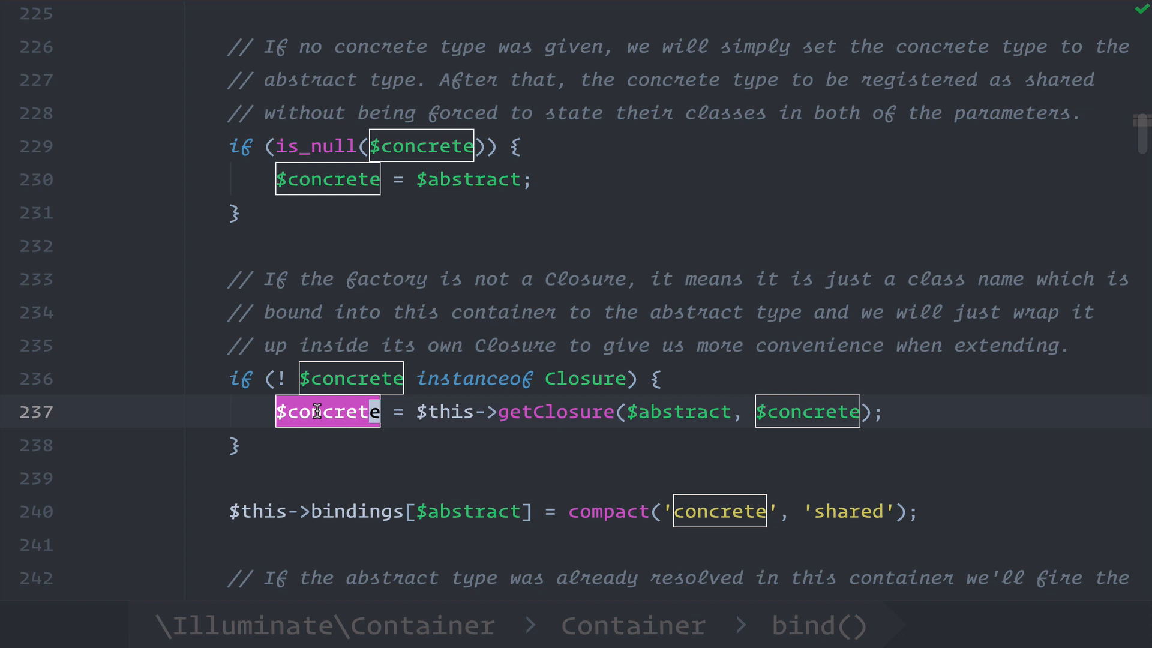
{"action": "mouse_move", "coordinate": [584, 425]}
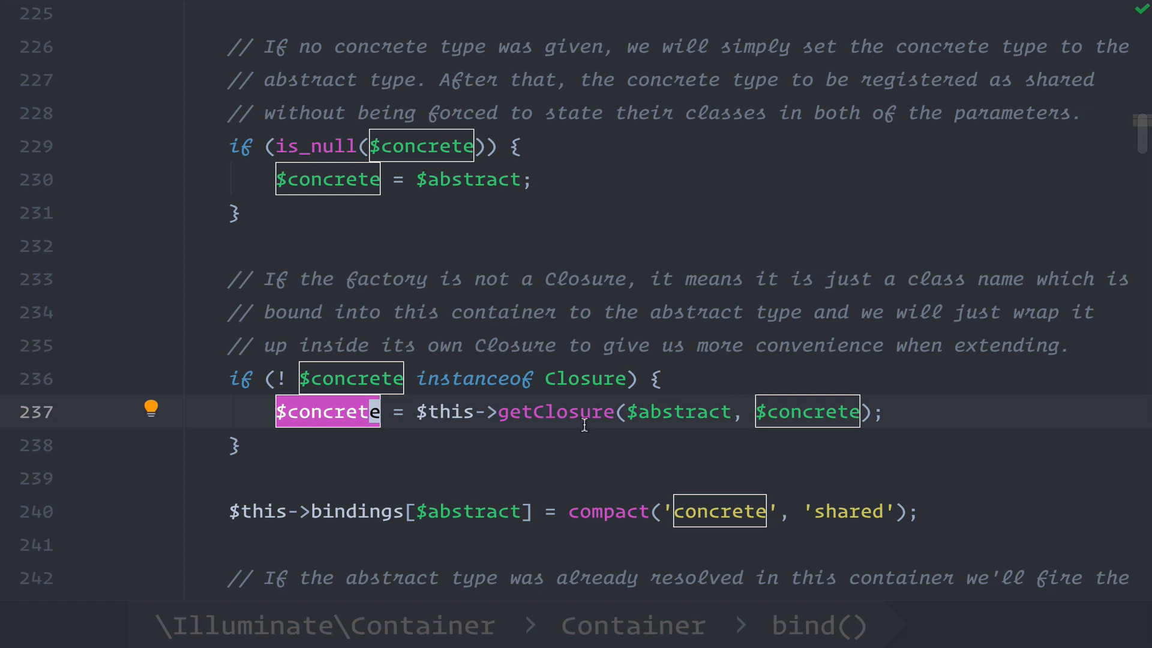
{"action": "double_click", "coordinate": [556, 411]}
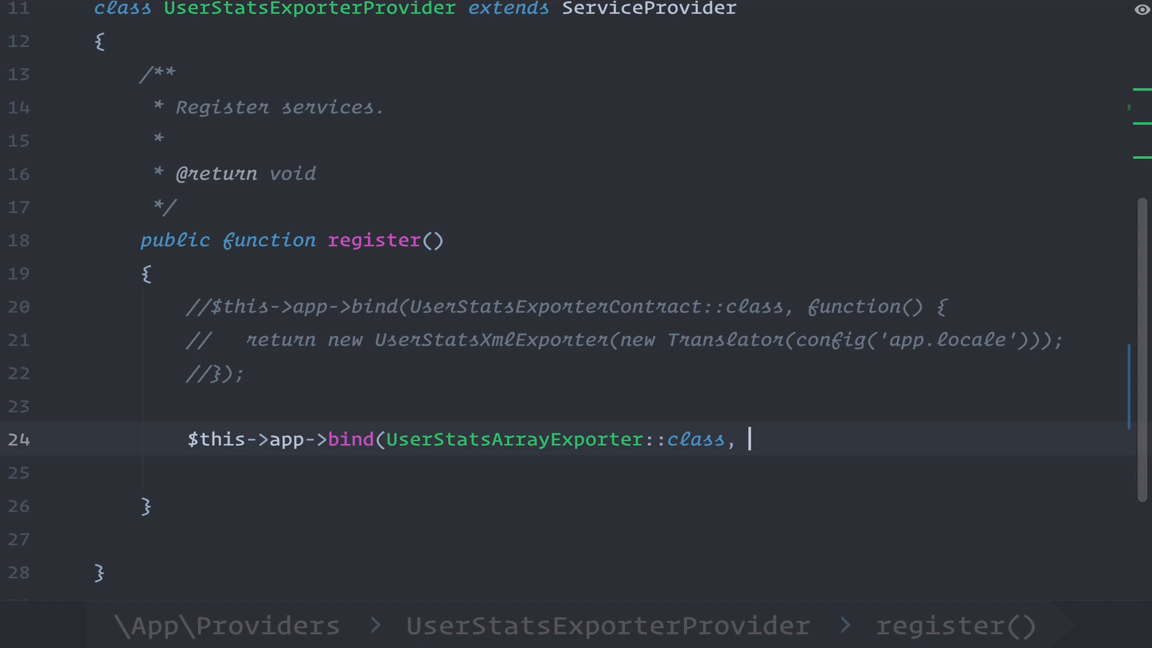
Replace bind()'s second argument with function() { return new UserStatsArrayExporter(); }.
{"action": "type", "text": "function())"}
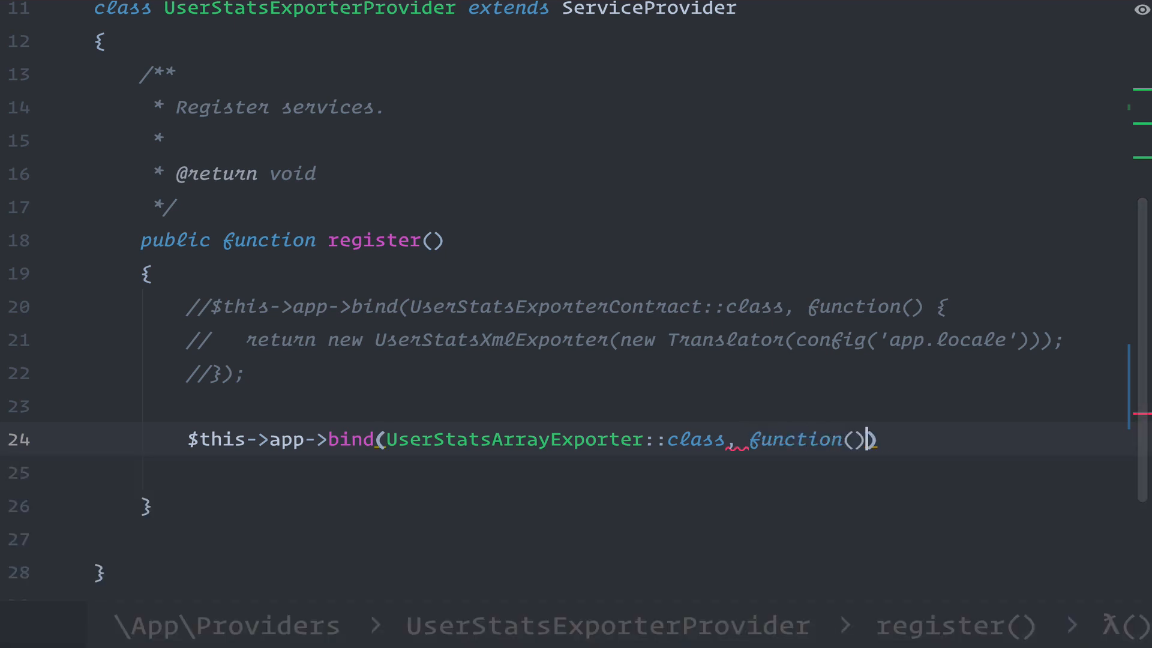
{"action": "type", "text": "{"}
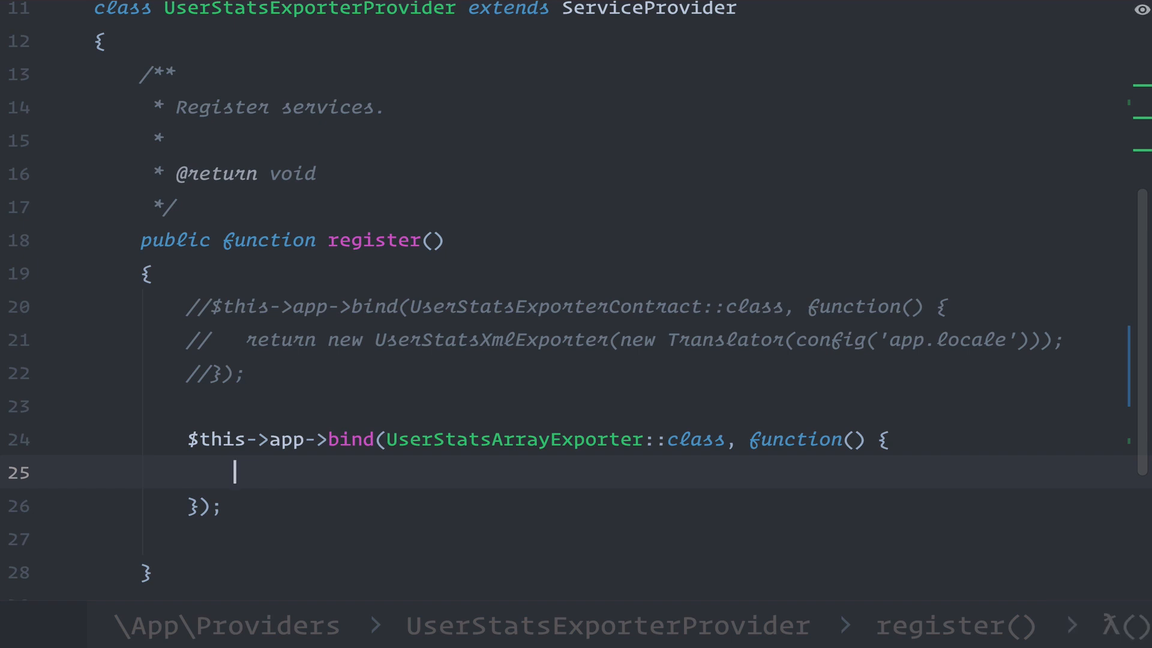
{"action": "type", "text": "return new"}
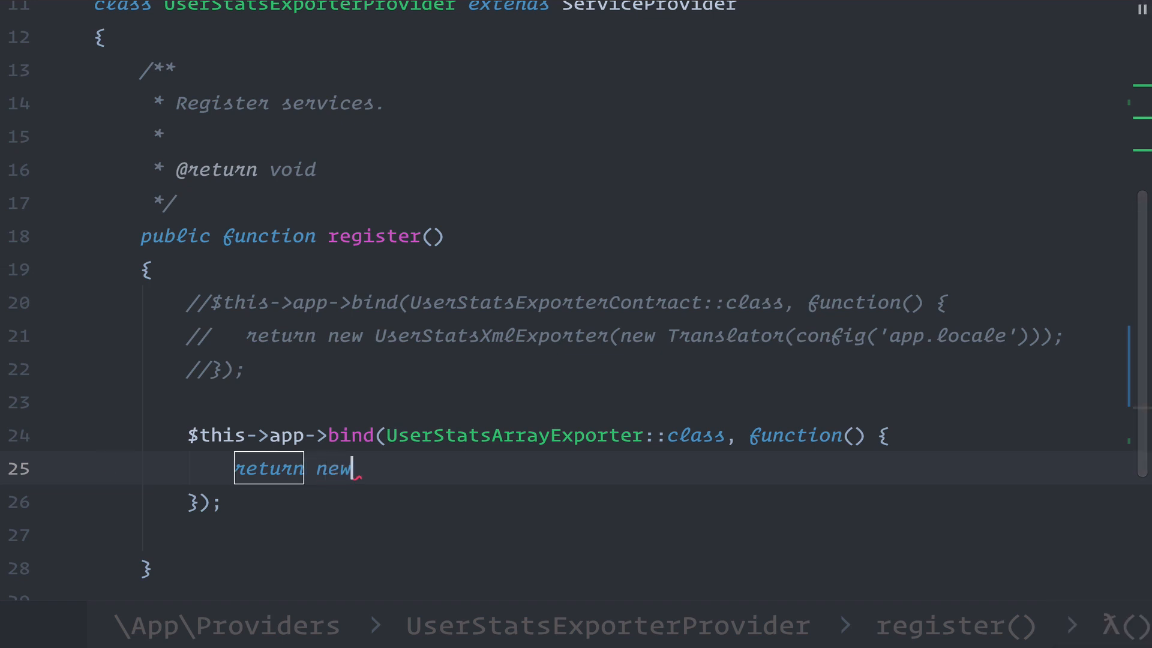
{"action": "type", "text": "Exo"}
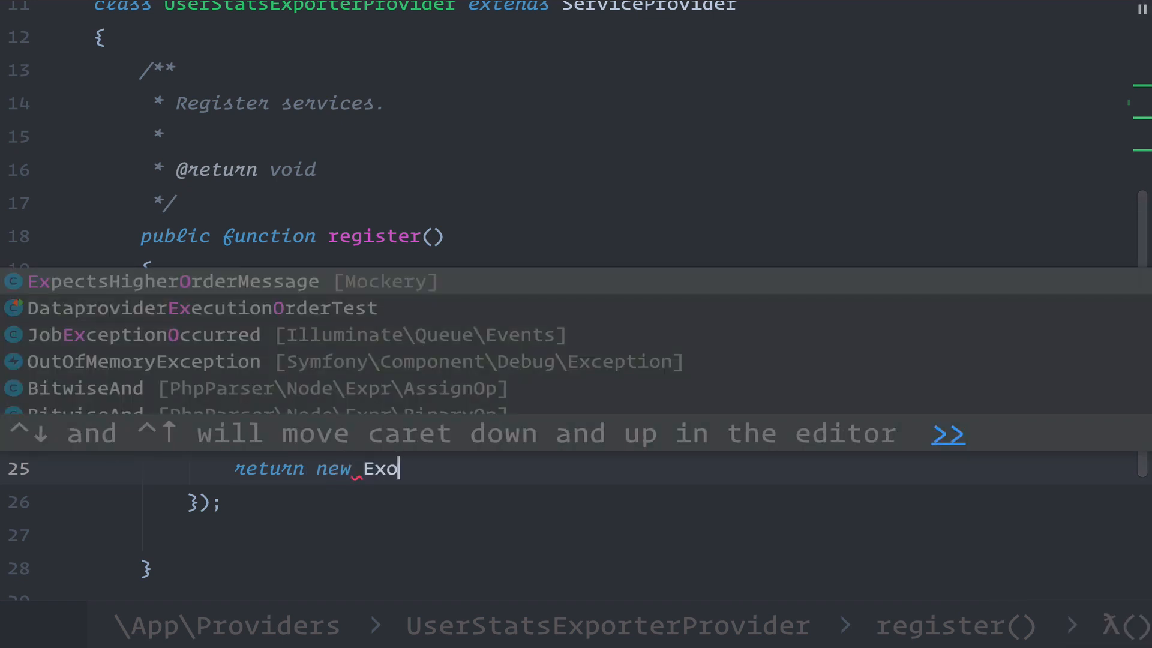
{"action": "type", "text": "U"}
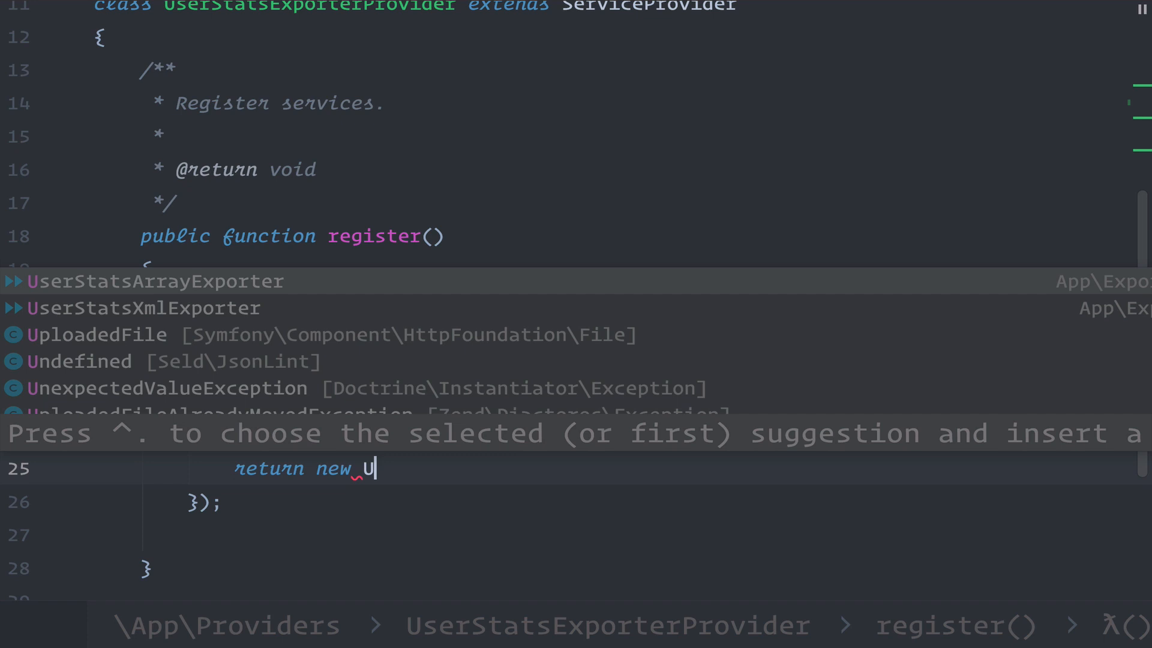
{"action": "type", "text": "serstatsex"}
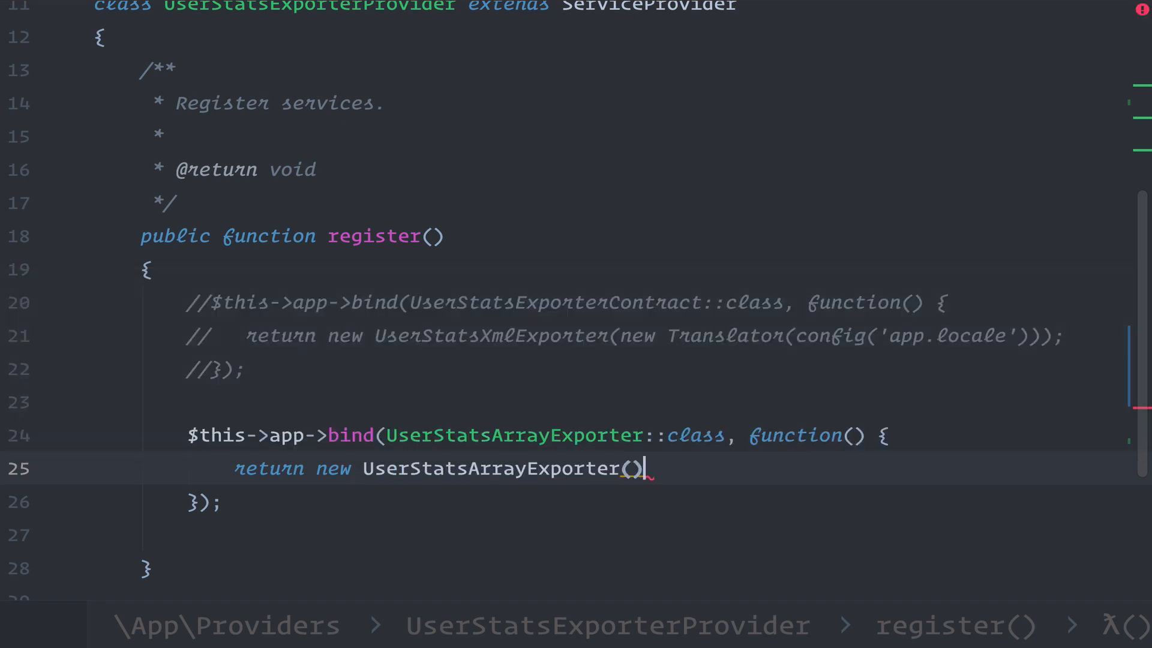
{"action": "type", "text": ";"}
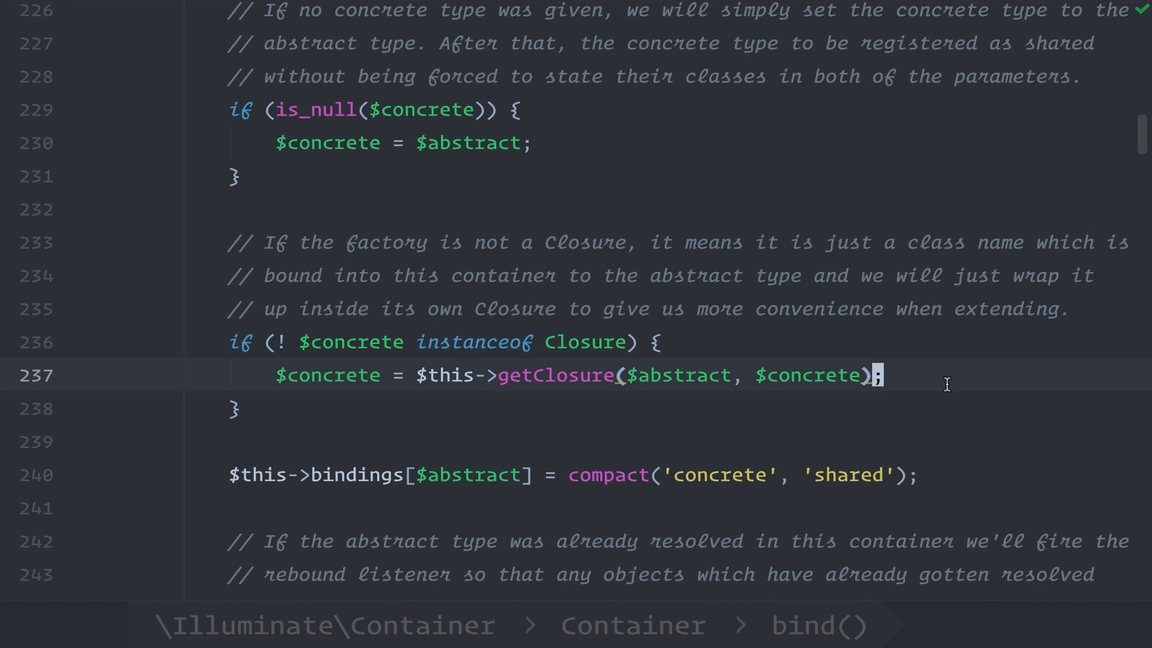
Examine how Container::bind stores concrete and shared via compact() into the bindings array.
{"action": "double_click", "coordinate": [356, 474]}
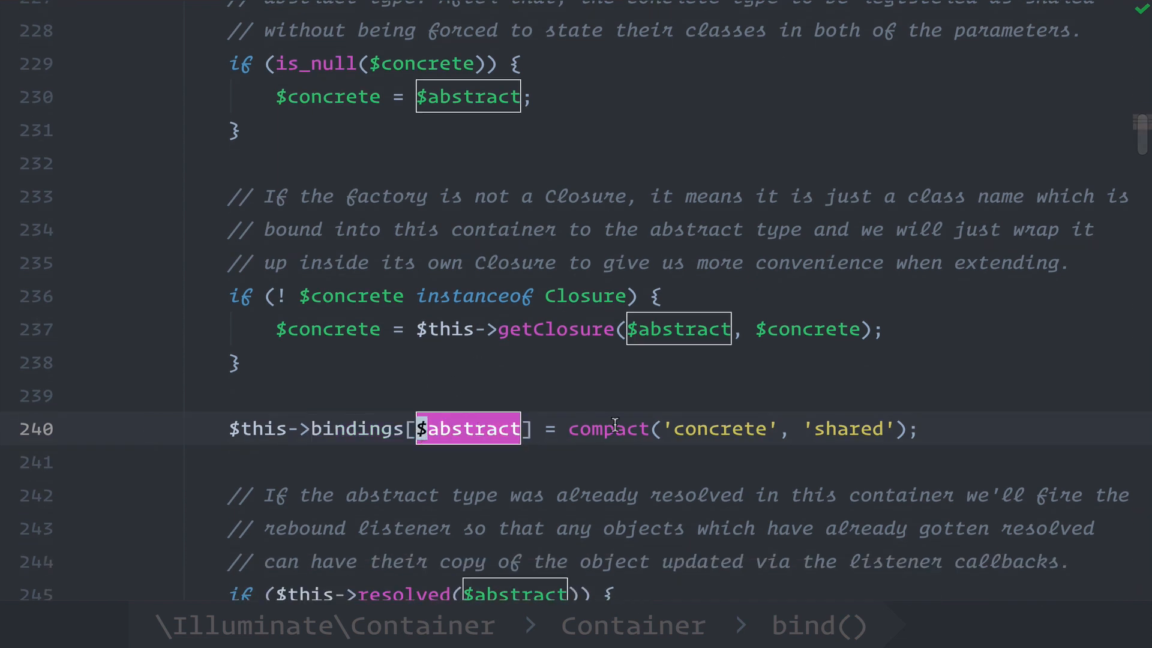
{"action": "double_click", "coordinate": [608, 428]}
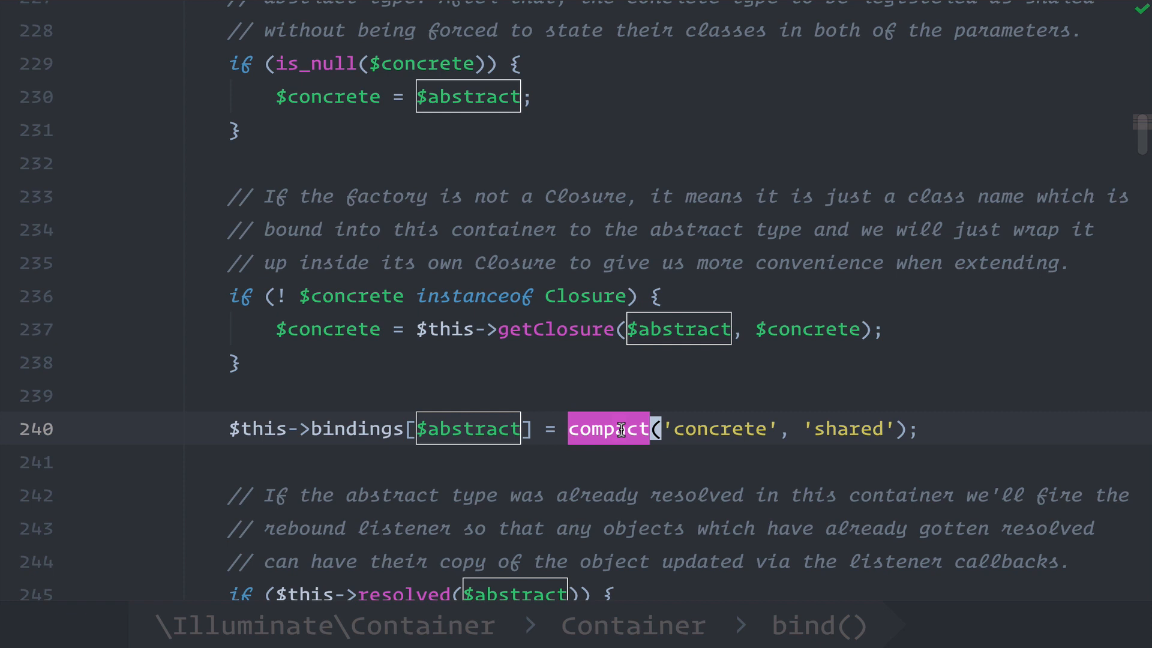
{"action": "scroll", "scroll_direction": "up", "scroll_amount": 3}
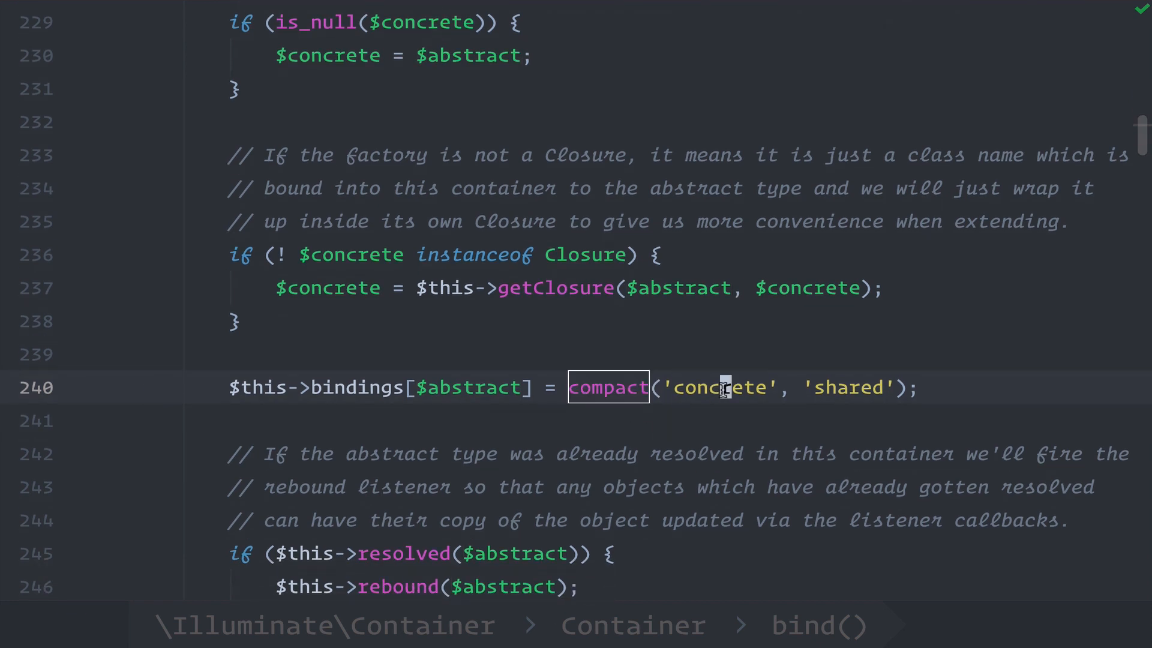
{"action": "double_click", "coordinate": [848, 387]}
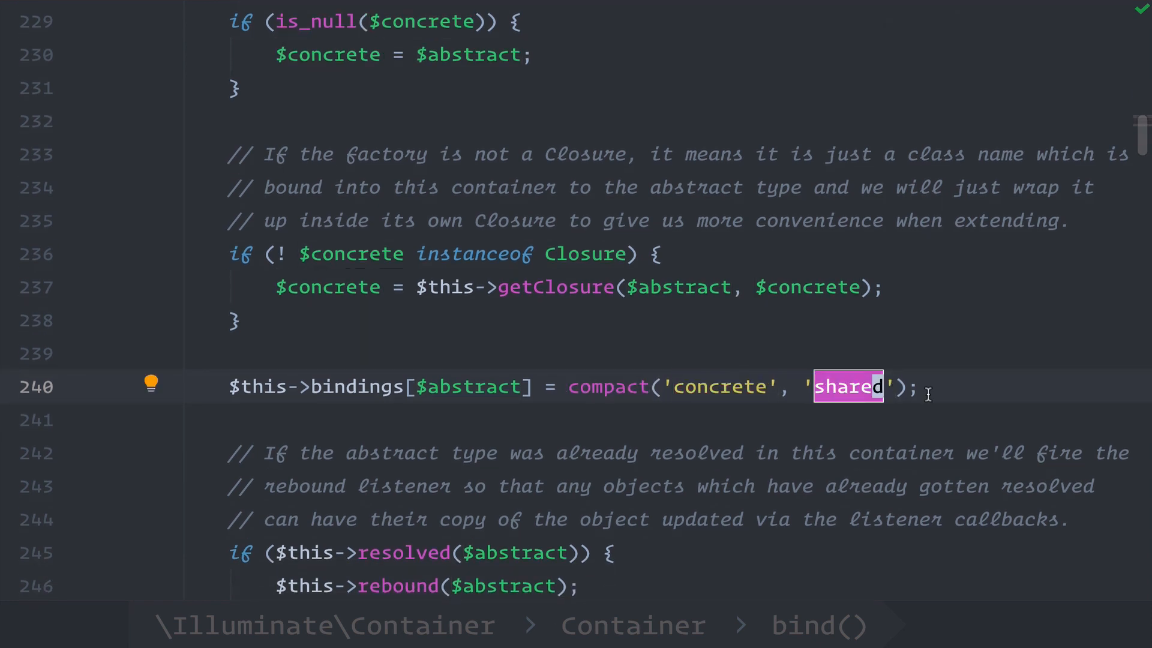
{"action": "left_click", "coordinate": [911, 387]}
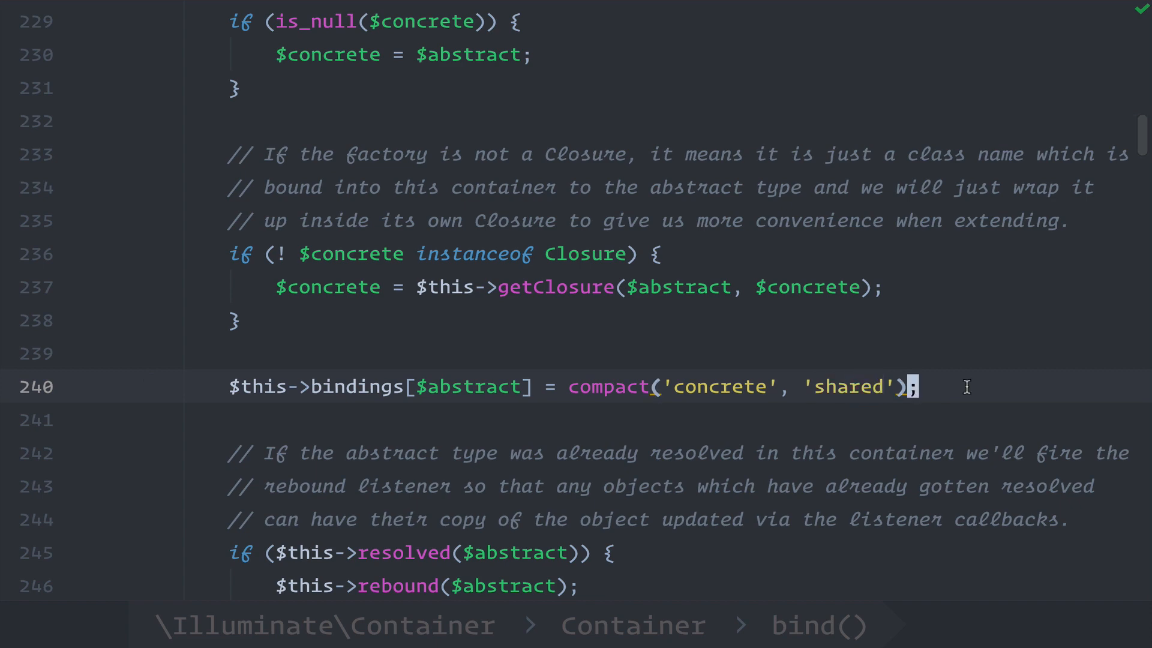
{"action": "mouse_move", "coordinate": [843, 387]}
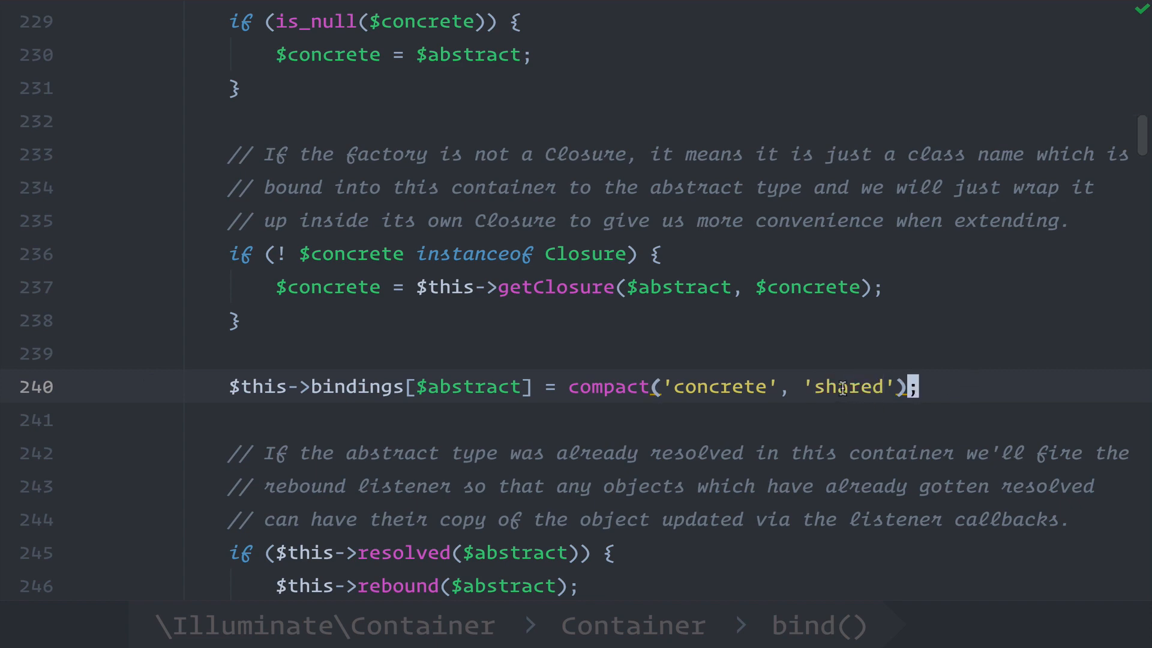
{"action": "scroll", "scroll_direction": "up", "scroll_amount": 3}
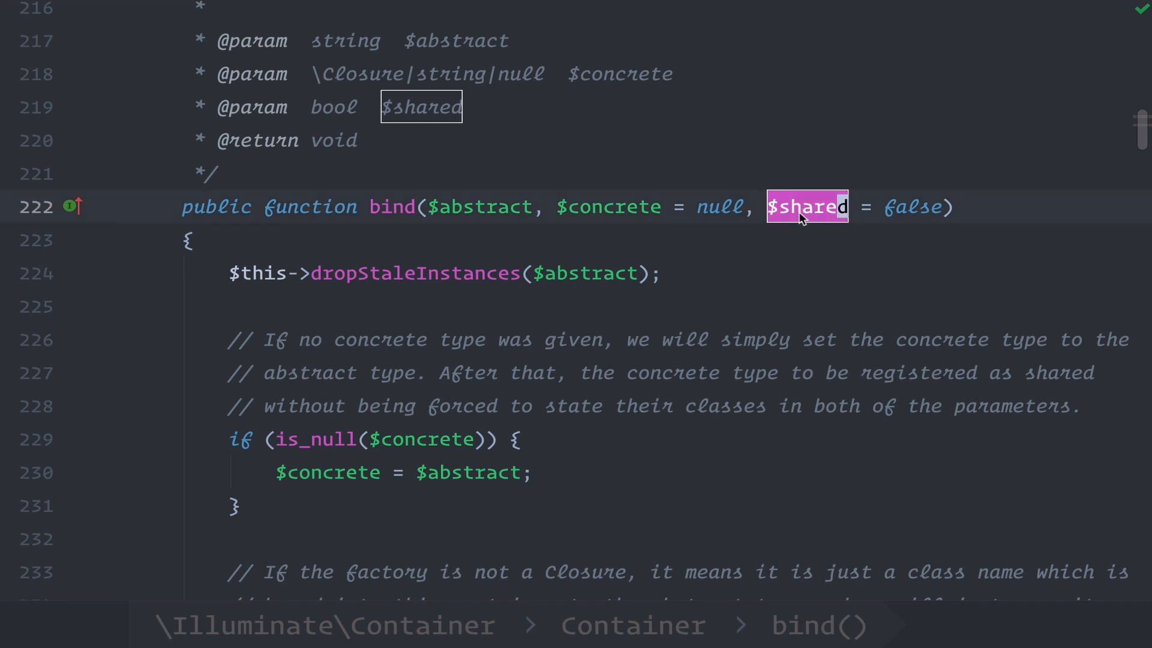
{"action": "left_click", "coordinate": [913, 207]}
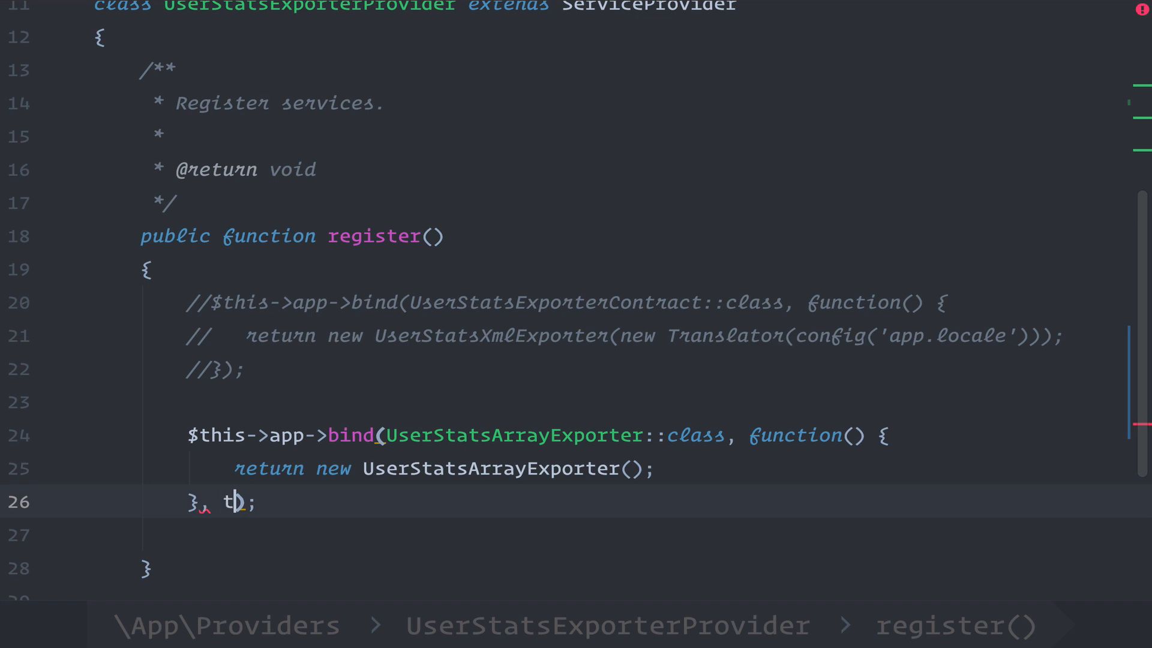
Append true as the third argument after the closure in register()'s bind call.
{"action": "type", "text": "rue"}
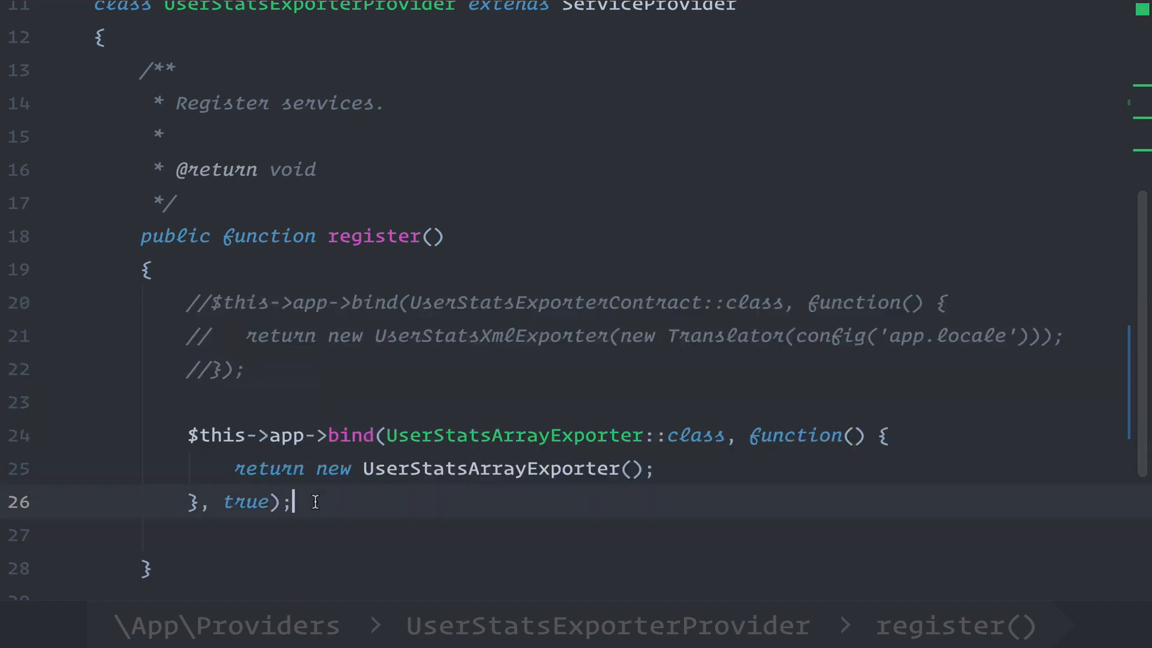
{"action": "mouse_move", "coordinate": [316, 505]}
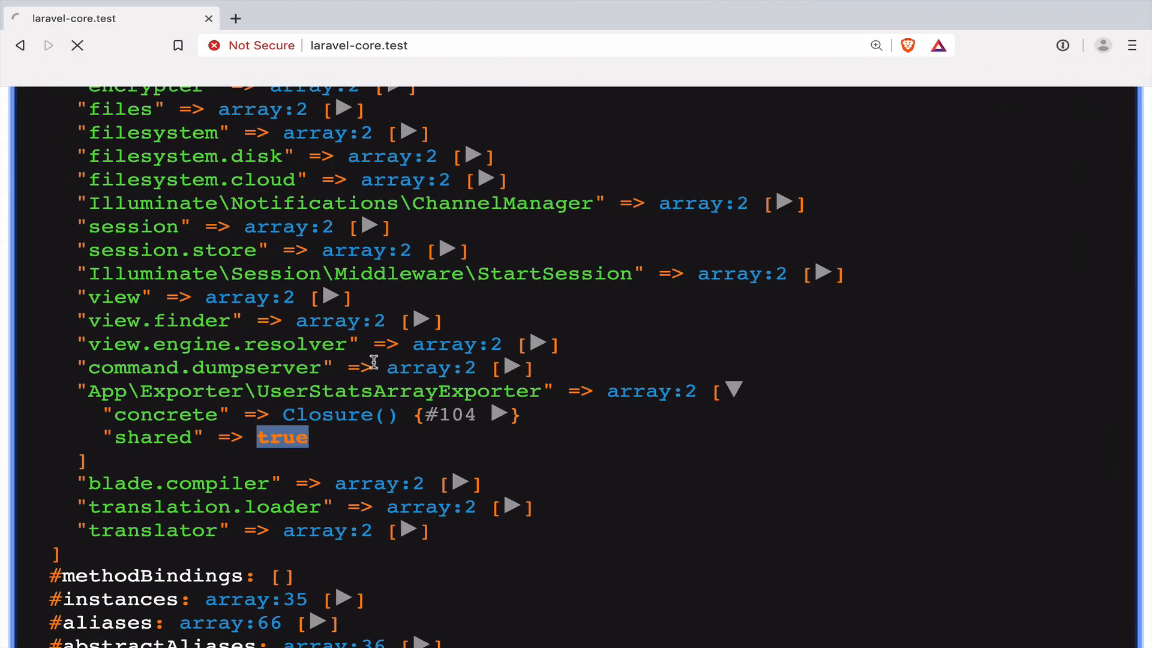
Expand #bindings and the UserStatsArrayExporter entry in the refreshed dump to see shared true.
{"action": "scroll", "scroll_direction": "down", "scroll_amount": 3}
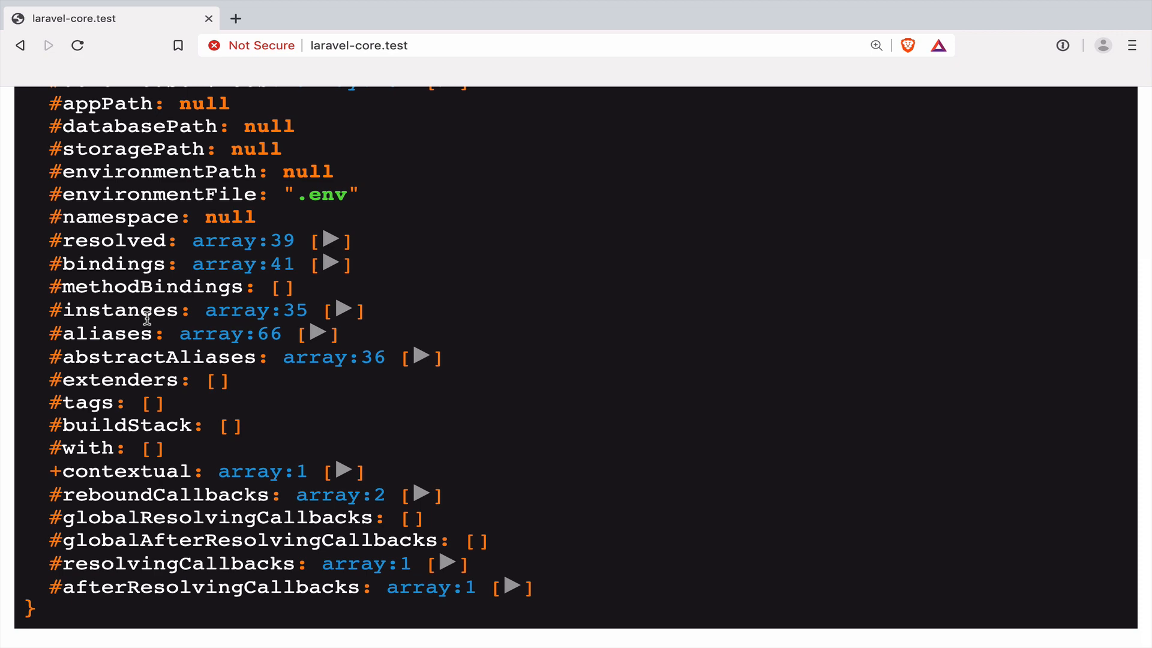
{"action": "mouse_move", "coordinate": [338, 264]}
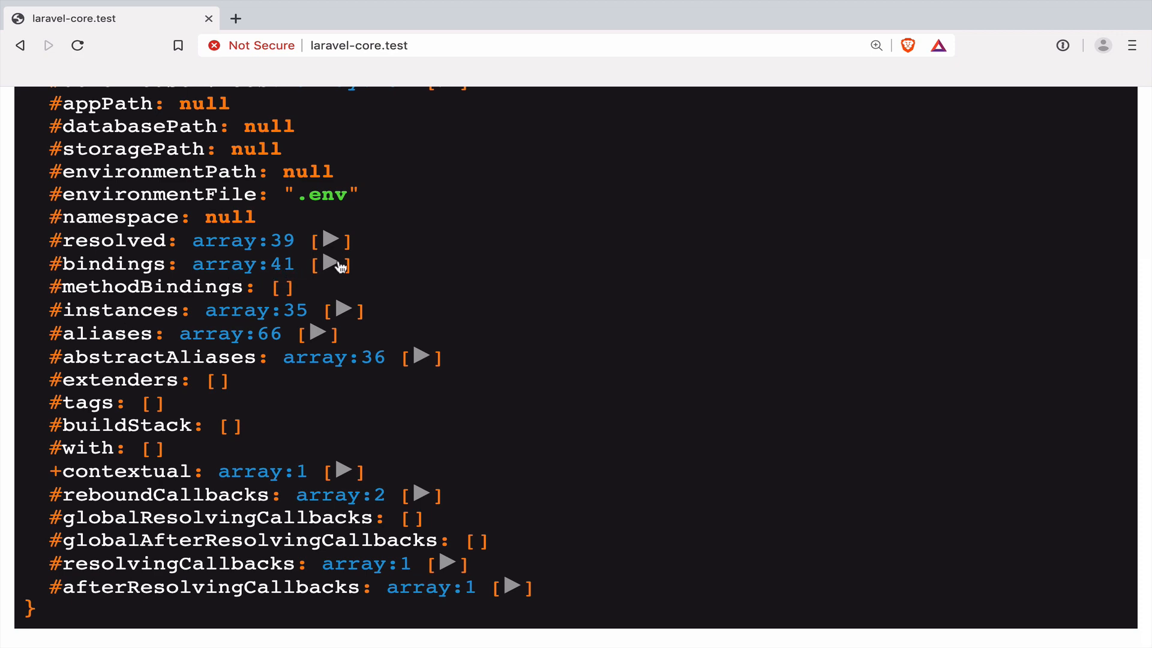
{"action": "left_click", "coordinate": [334, 264]}
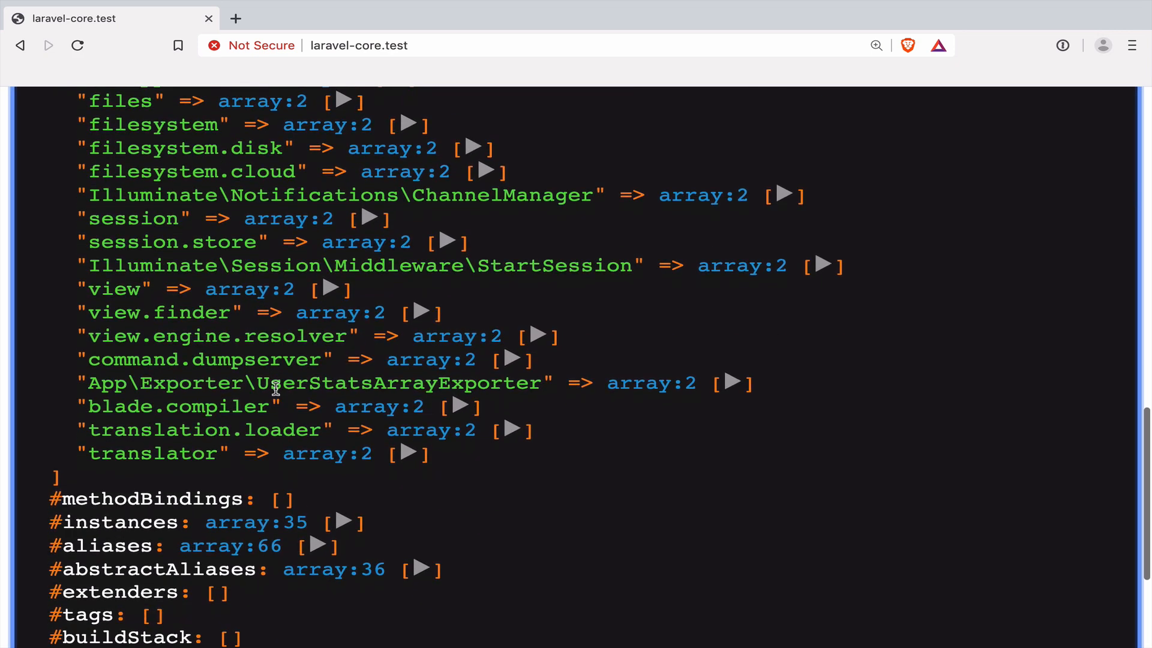
{"action": "left_click", "coordinate": [736, 382]}
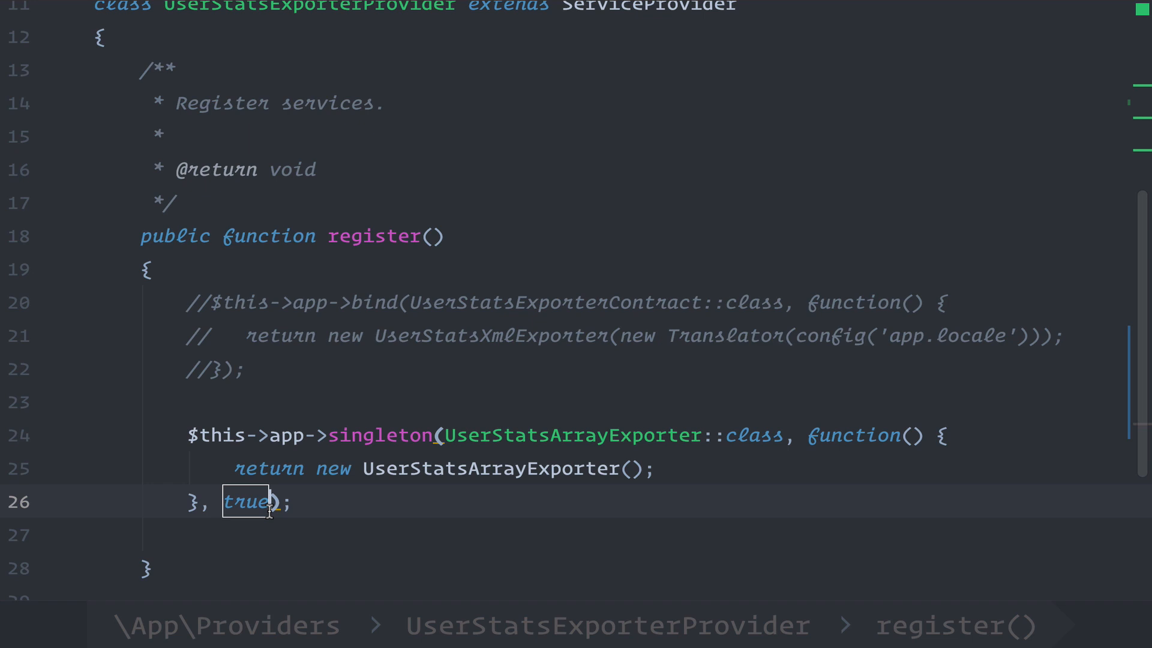
Drop the true argument from the singleton() call and jump to Container::singleton's definition.
{"action": "key", "text": "Backspace"}
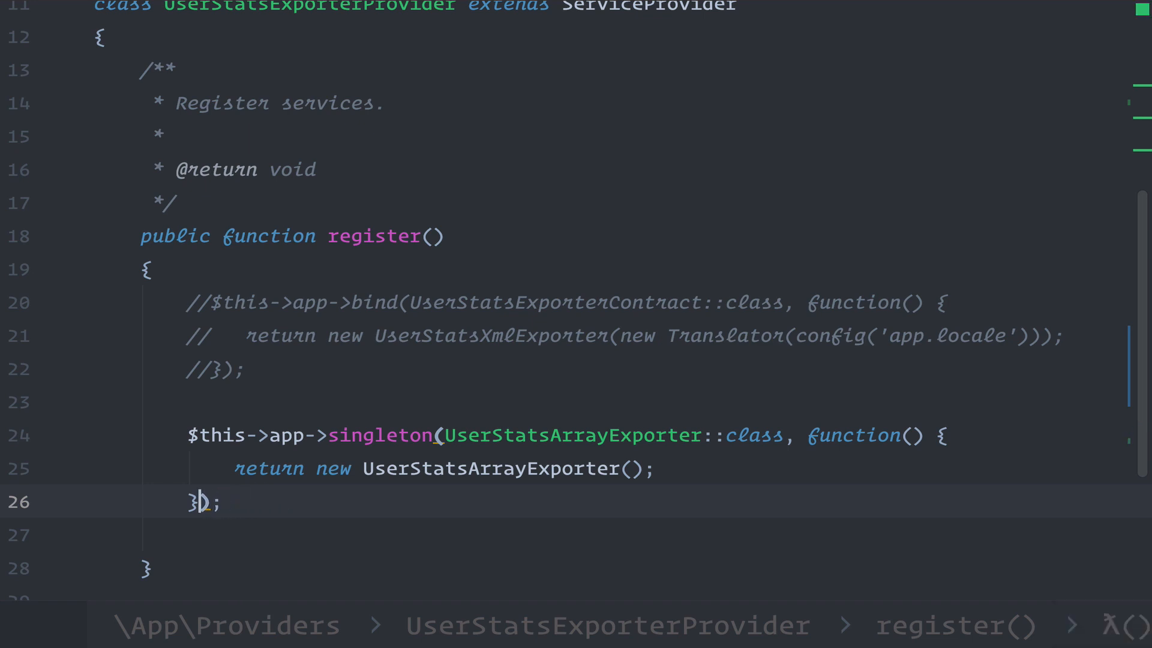
{"action": "mouse_move", "coordinate": [380, 439]}
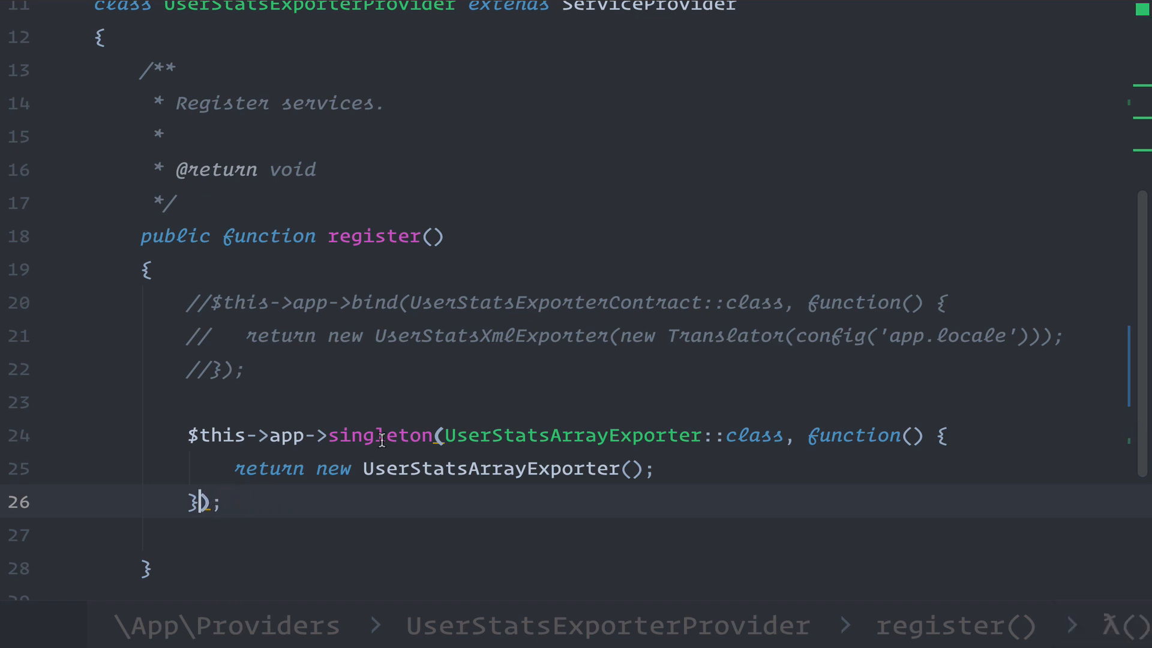
{"action": "double_click", "coordinate": [380, 434]}
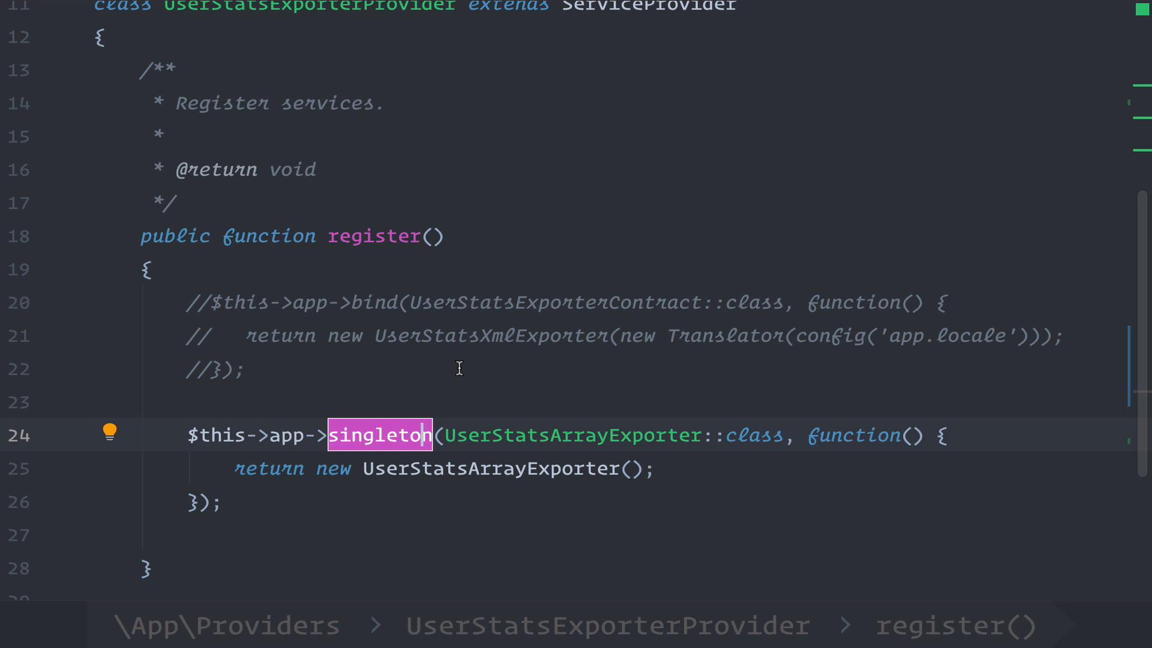
{"action": "left_click", "coordinate": [224, 502]}
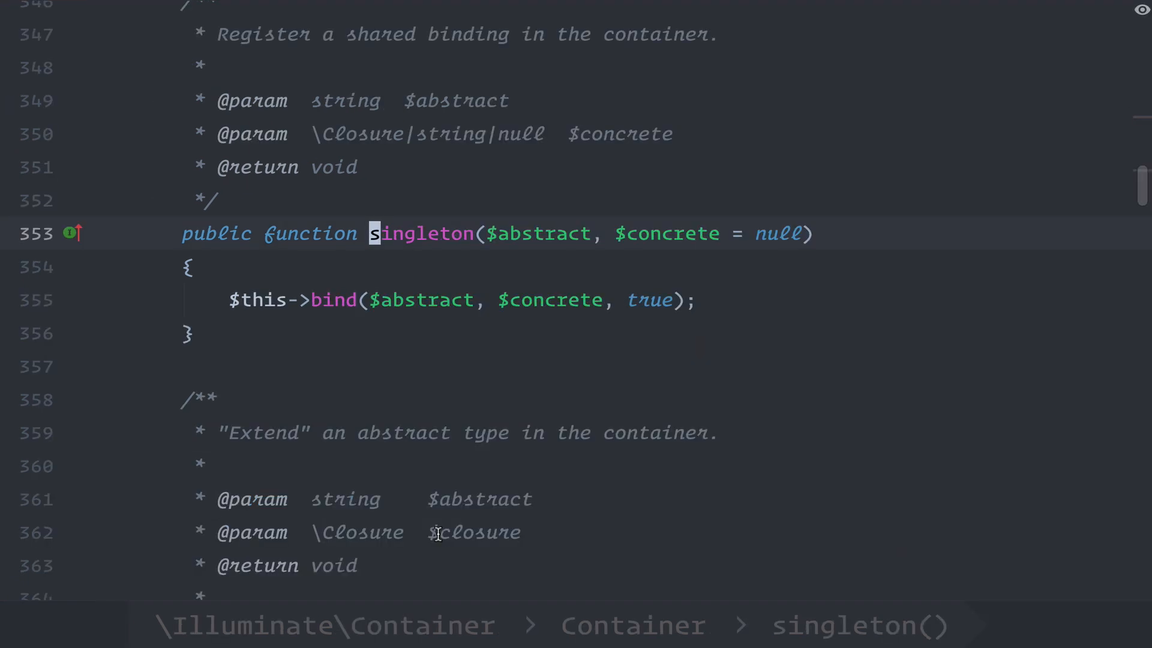
Follow singleton into bind() and inspect where compact('concrete', 'shared') fills the bindings array.
{"action": "double_click", "coordinate": [423, 233]}
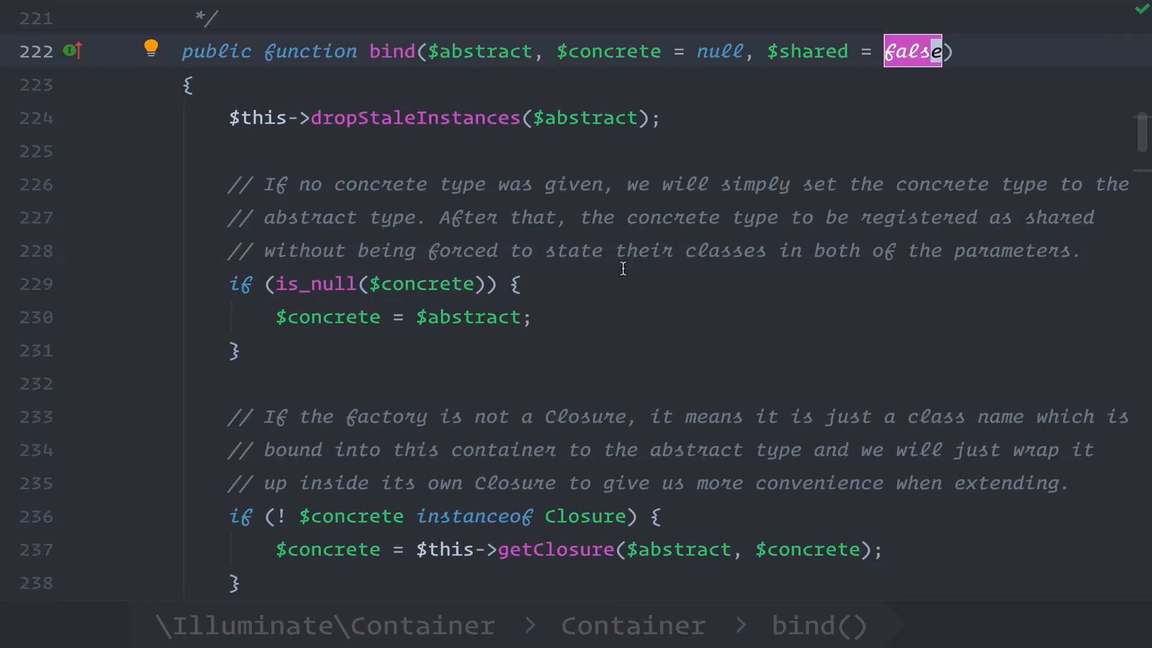
{"action": "scroll", "scroll_direction": "down", "scroll_amount": 3}
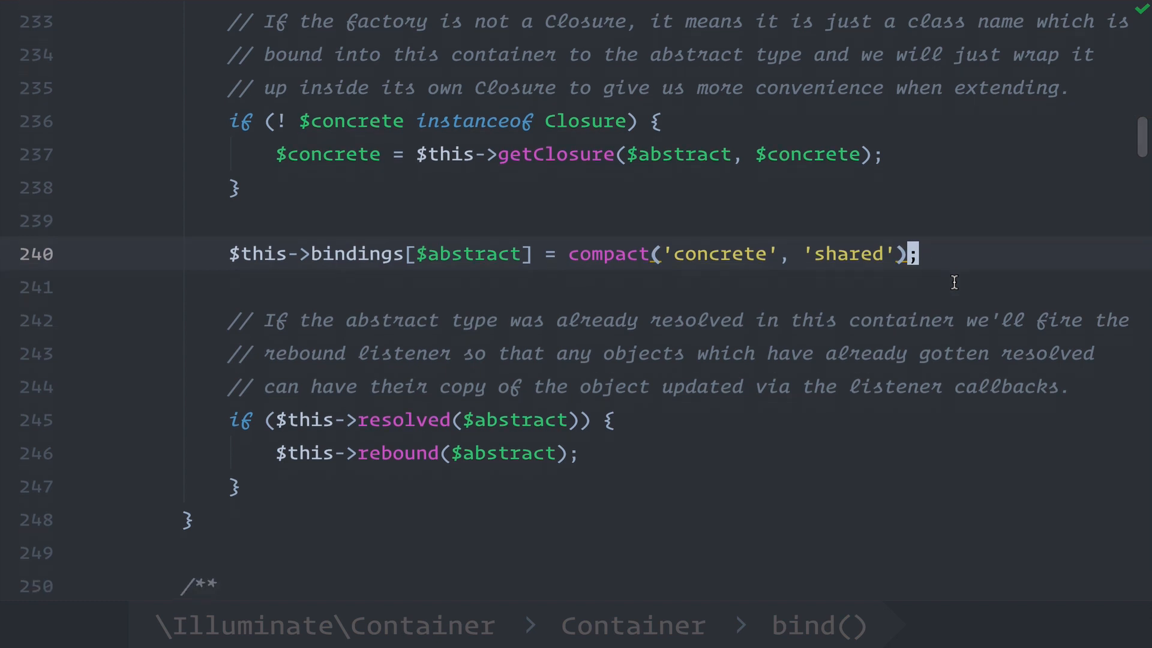
{"action": "mouse_move", "coordinate": [377, 258]}
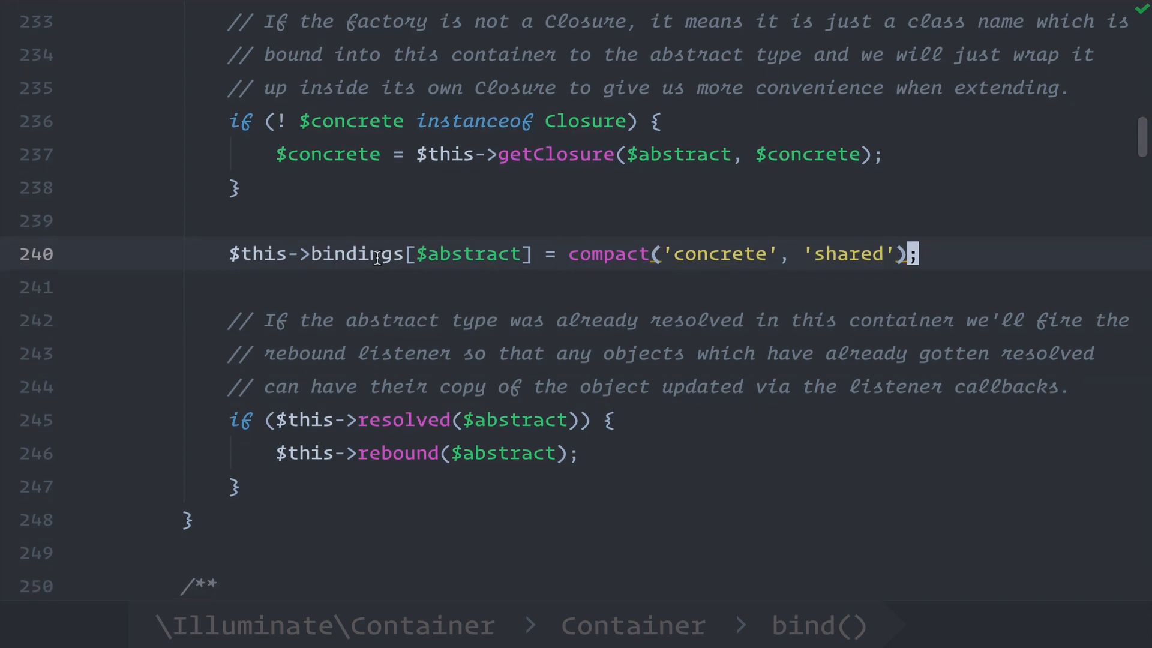
{"action": "double_click", "coordinate": [355, 253]}
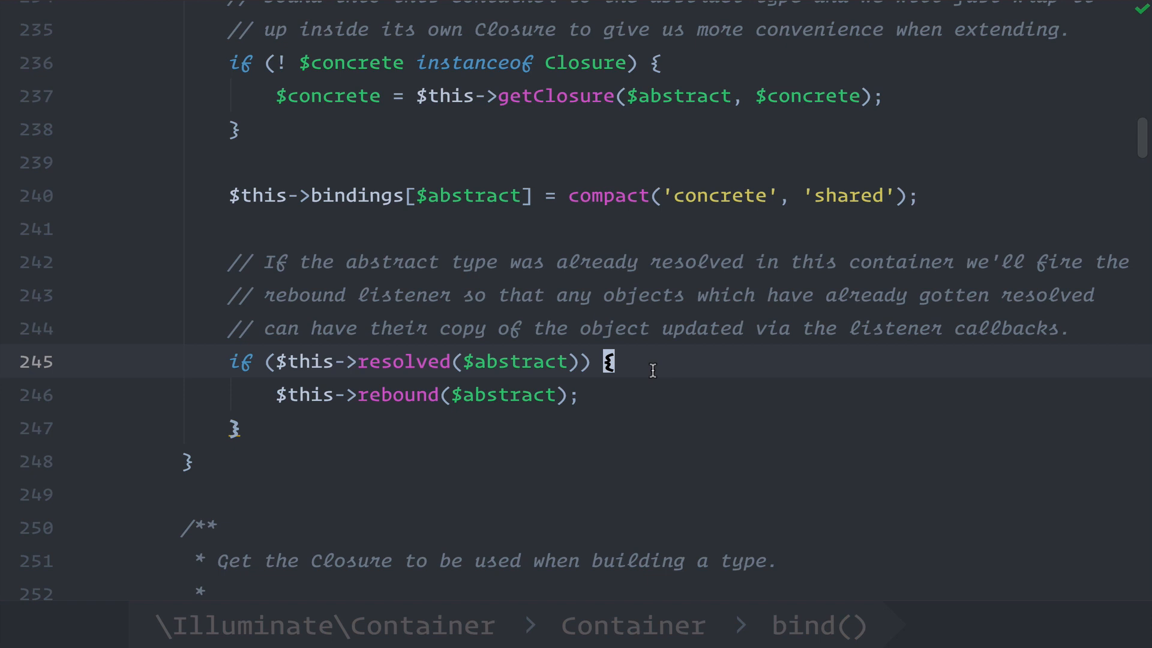
{"action": "double_click", "coordinate": [396, 395]}
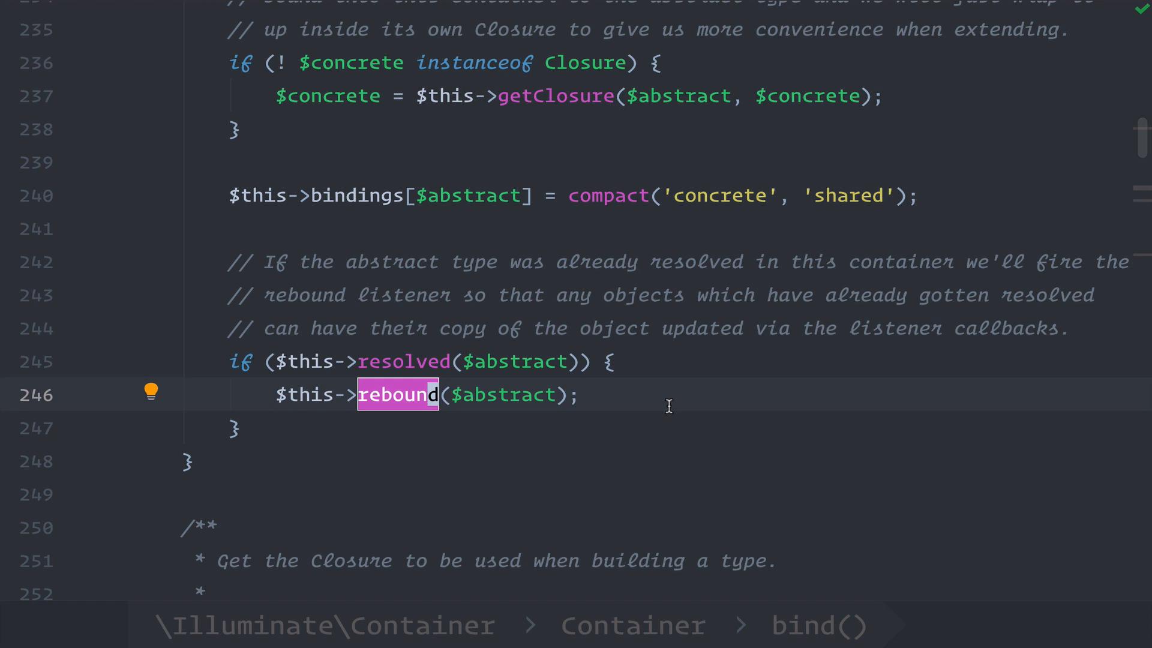
{"action": "type", "text": "au"}
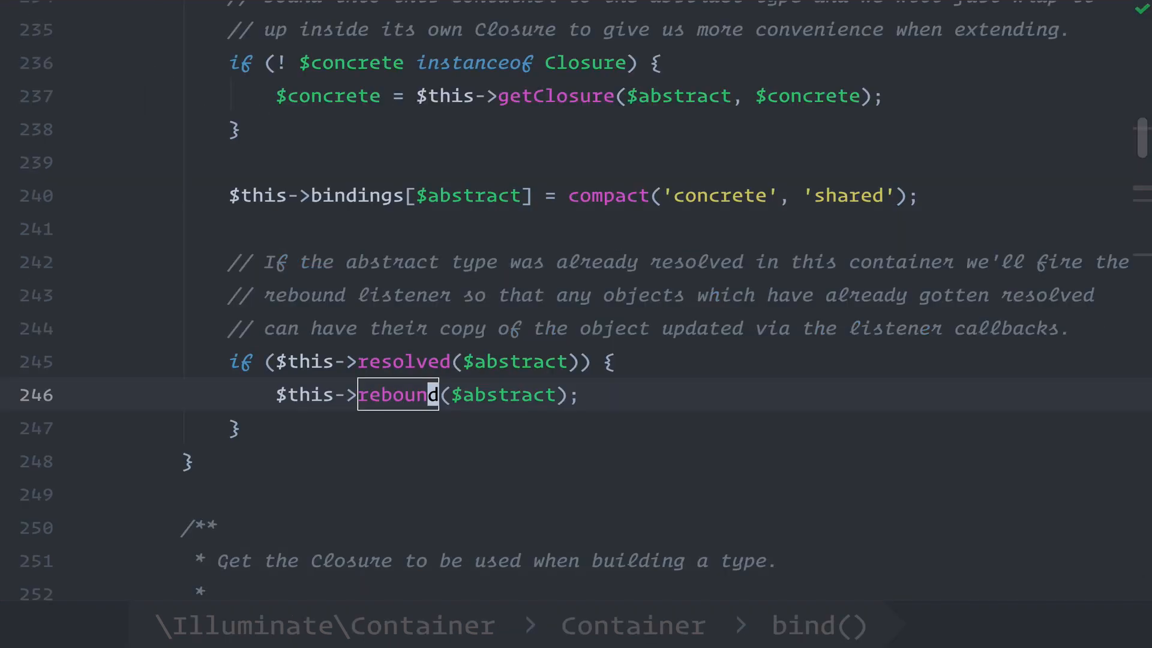
{"action": "scroll", "scroll_direction": "up", "scroll_amount": 3}
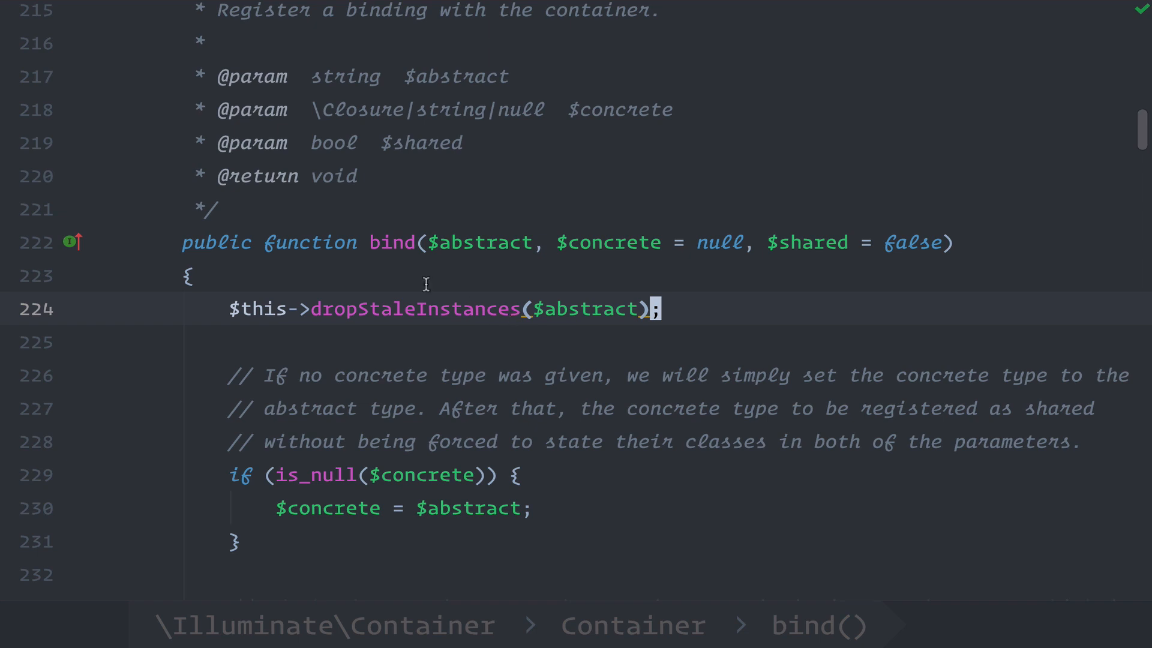
{"action": "left_click", "coordinate": [415, 309]}
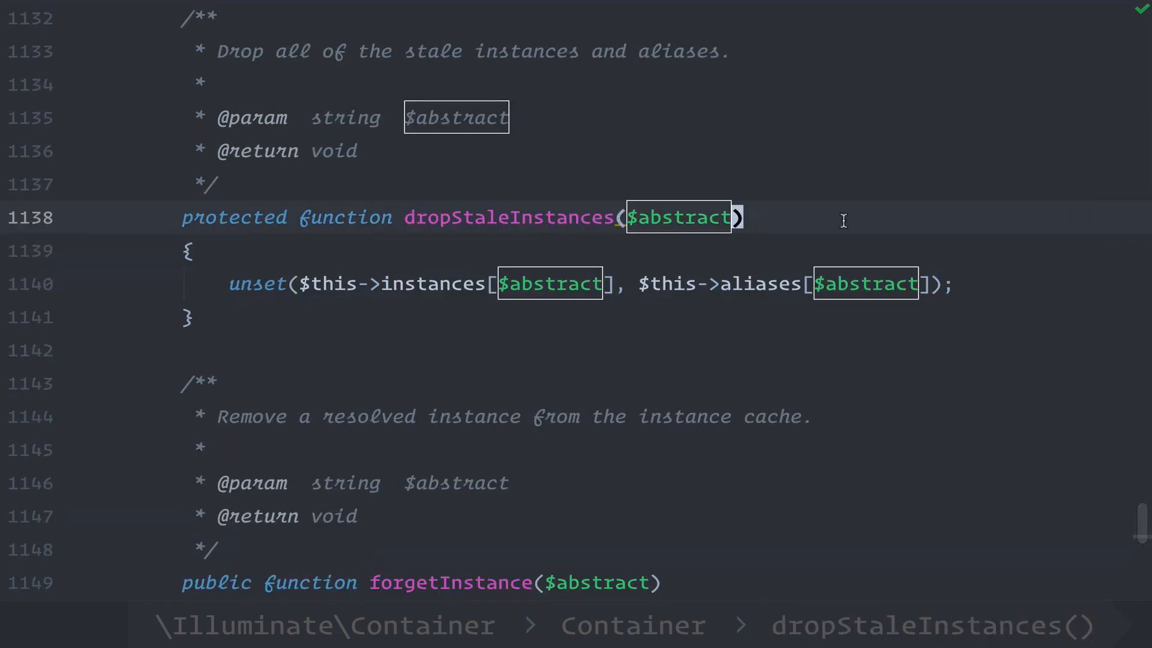
{"action": "double_click", "coordinate": [432, 285]}
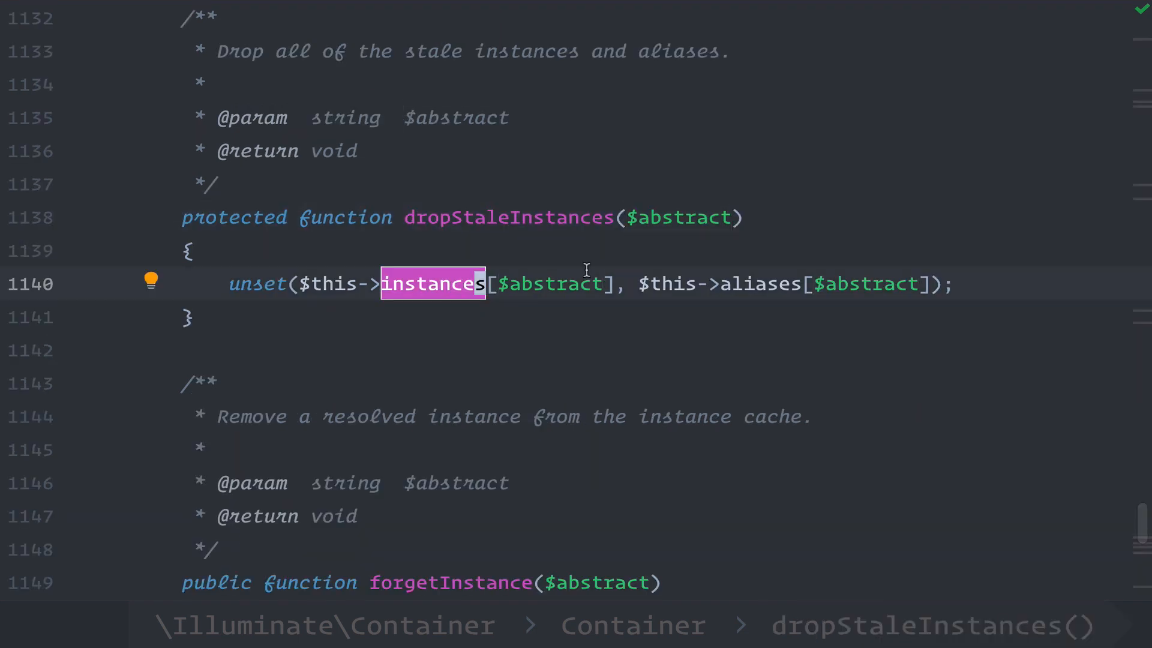
{"action": "double_click", "coordinate": [760, 285]}
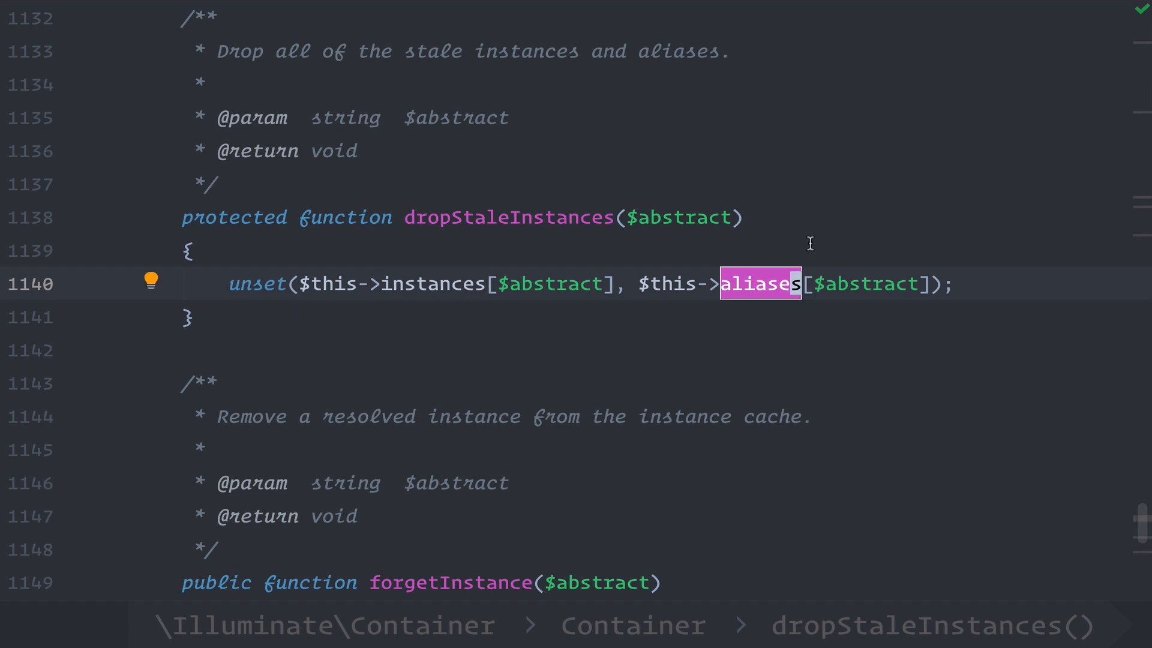
{"action": "left_click", "coordinate": [557, 284]}
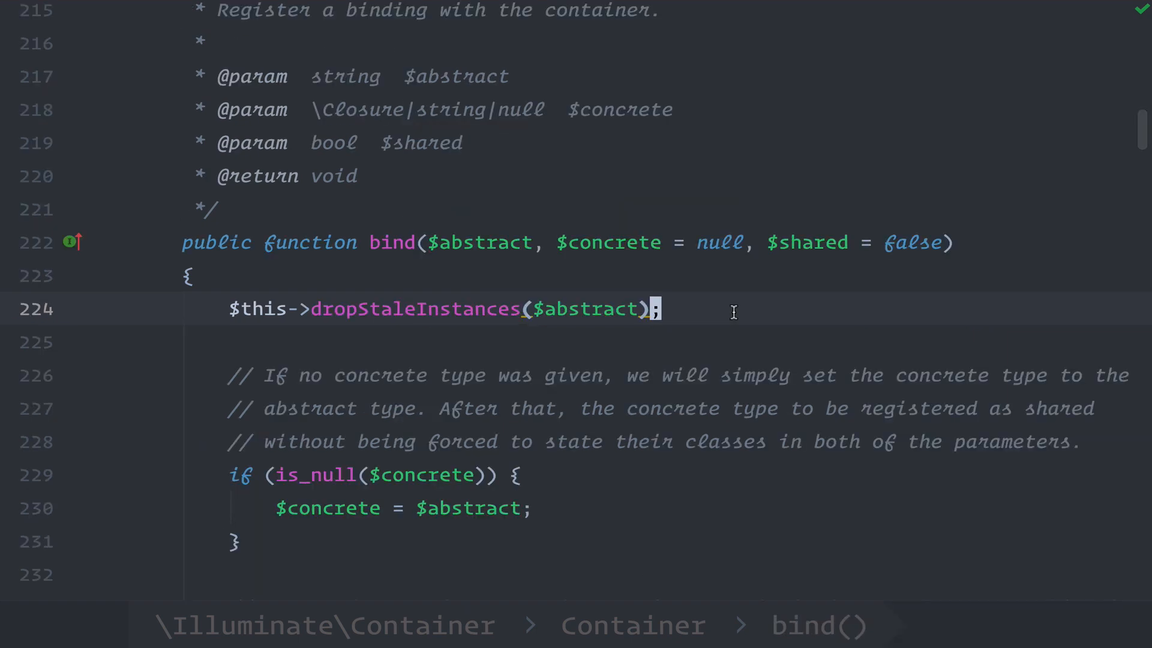
{"action": "scroll", "scroll_direction": "down", "scroll_amount": 3}
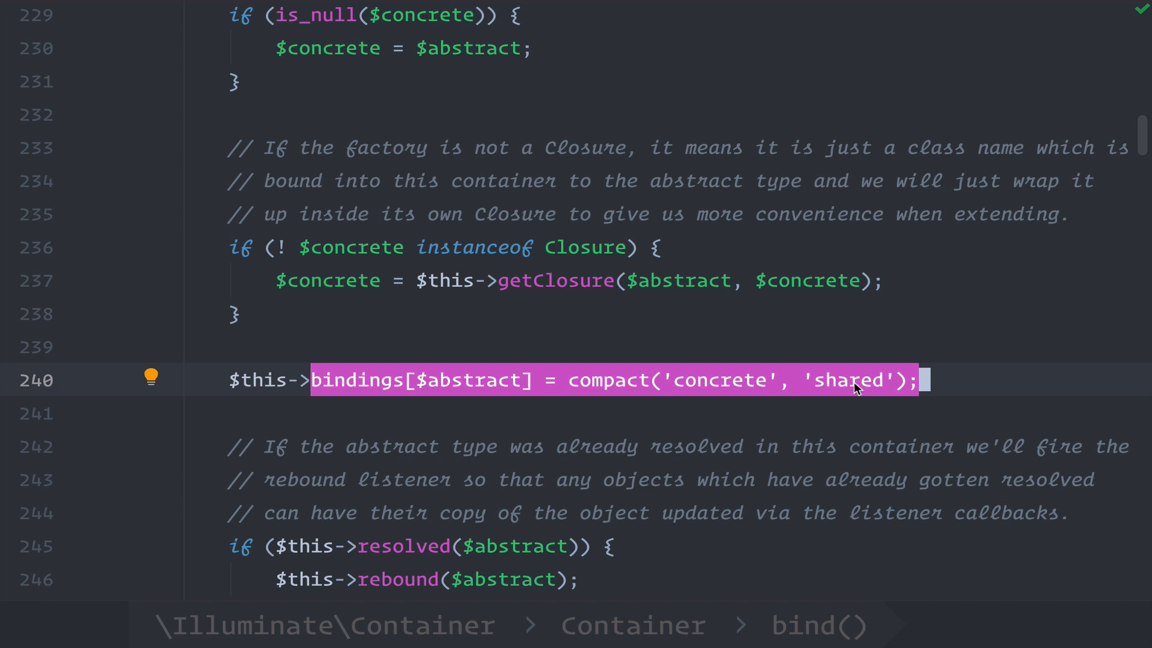
{"action": "double_click", "coordinate": [848, 379]}
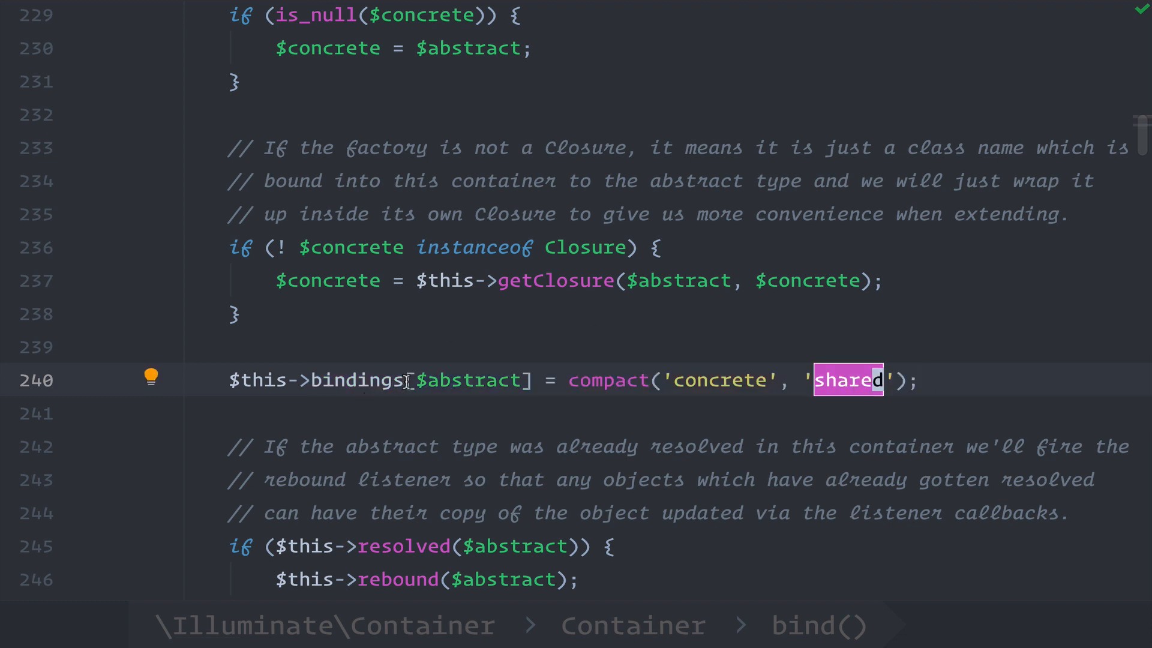
{"action": "double_click", "coordinate": [356, 379]}
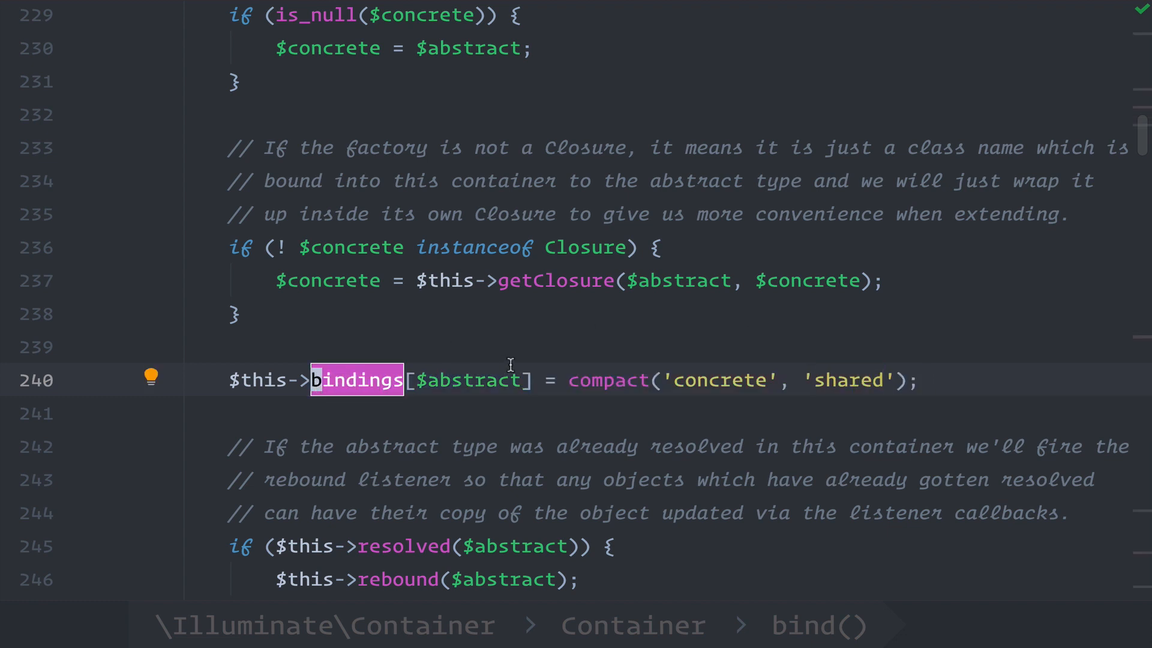
{"action": "scroll", "scroll_direction": "up", "scroll_amount": 3}
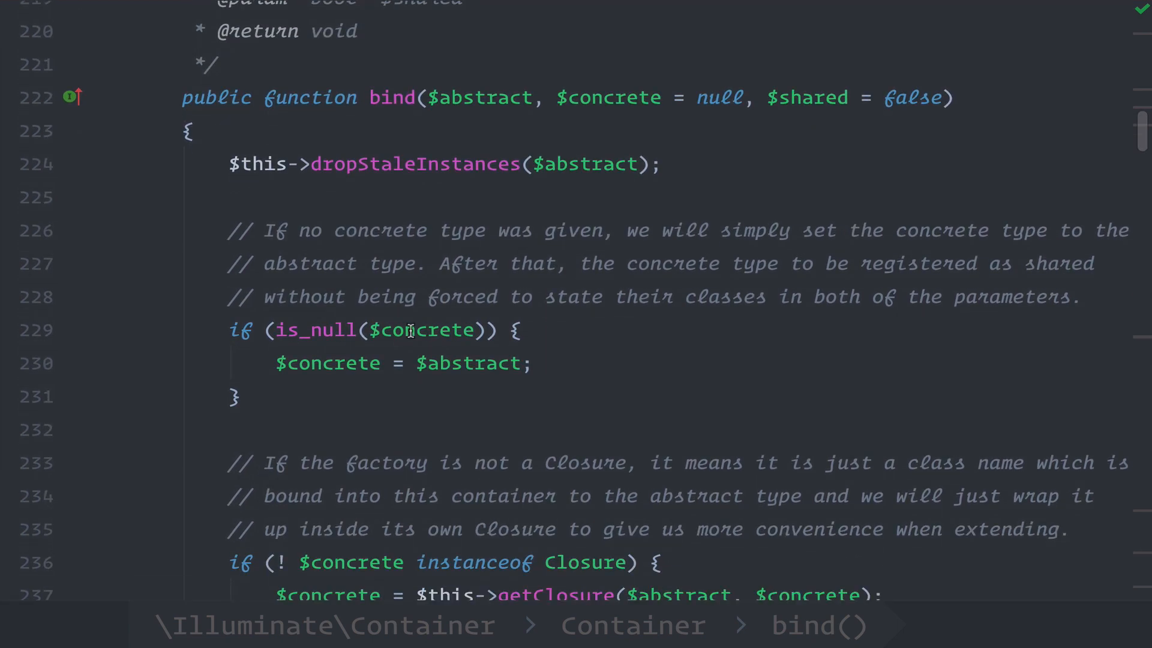
{"action": "scroll", "scroll_direction": "up", "scroll_amount": 3}
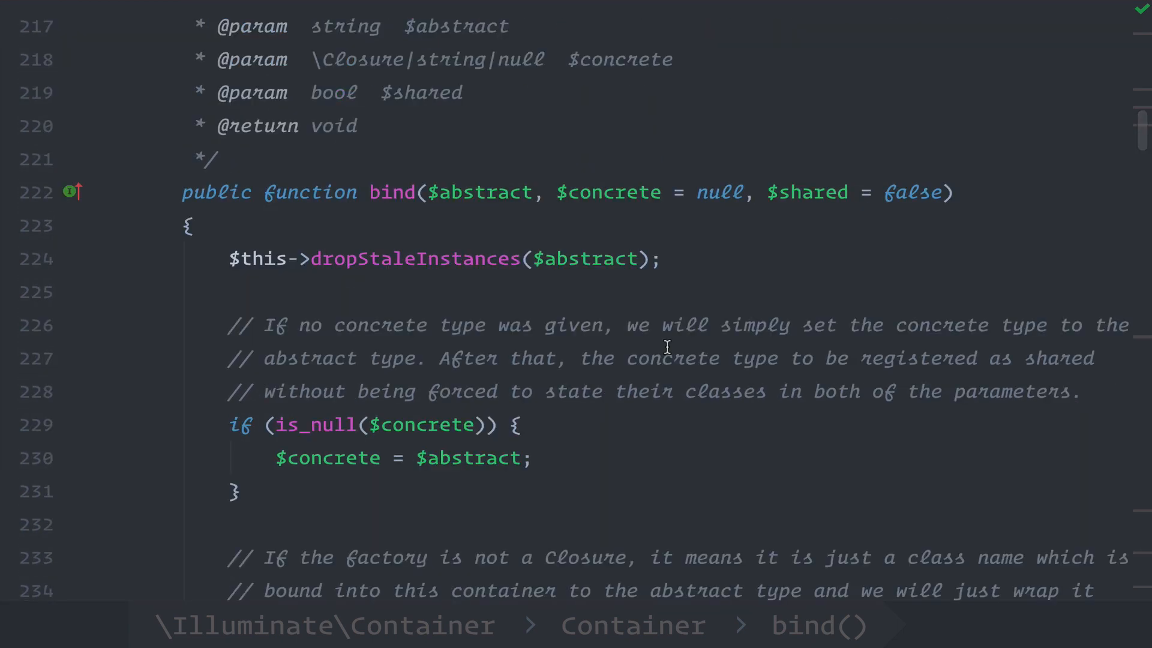